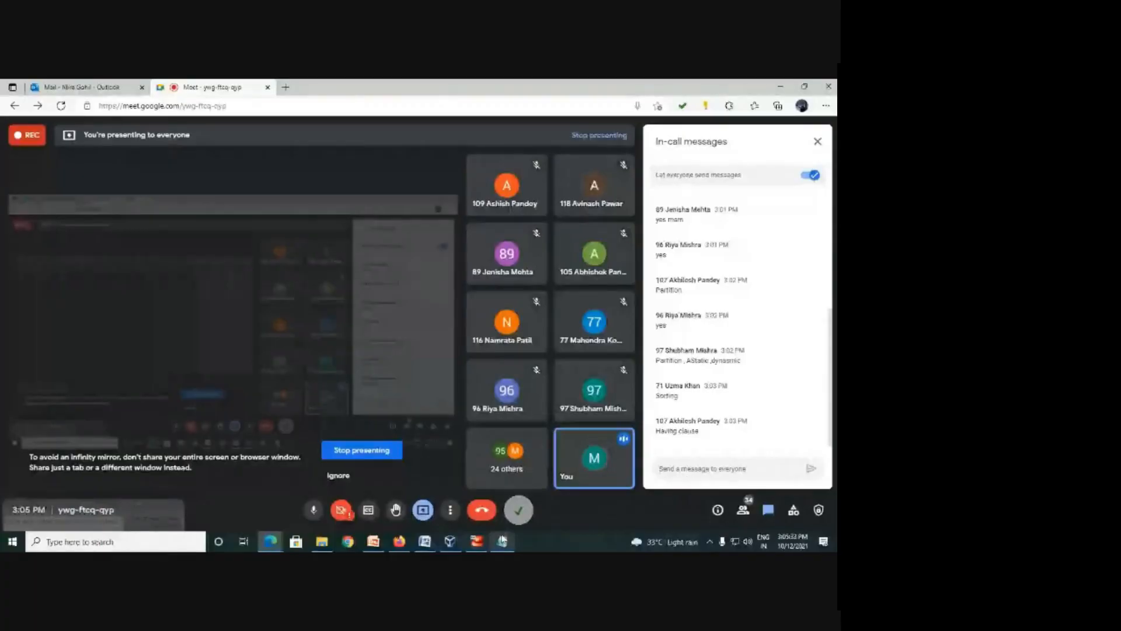
# Step: Bring the Hadoop Ecosystem lecture deck to the front over the Meet call view
pyautogui.click(372, 540)
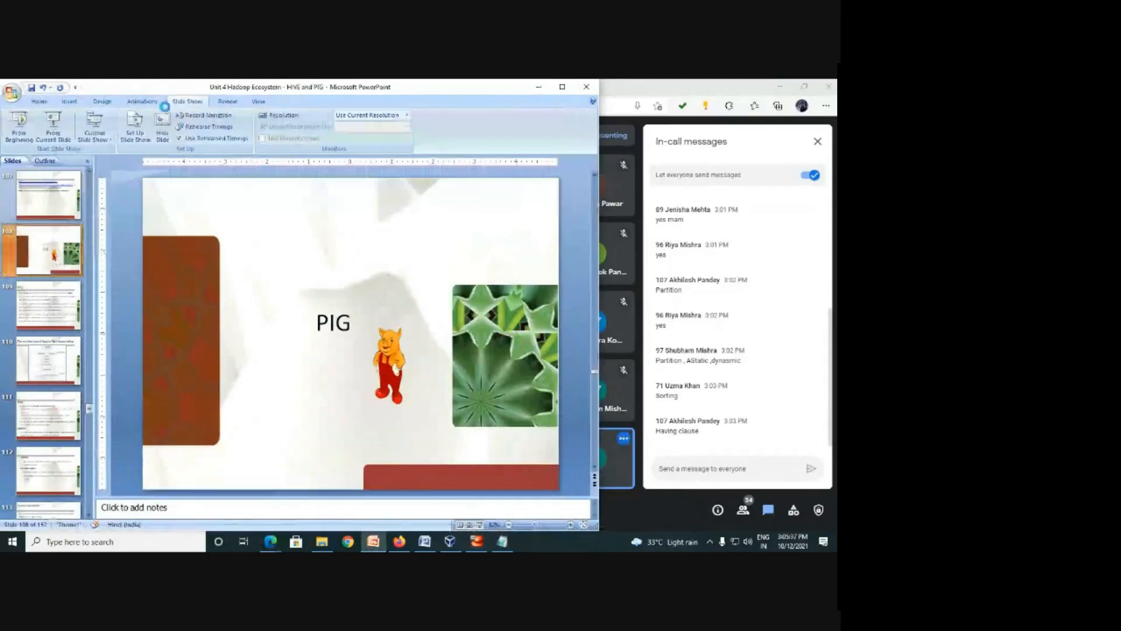
# Step: Start the slide show from the current PIG slide about Pig Latin and MapReduce
pyautogui.click(17, 122)
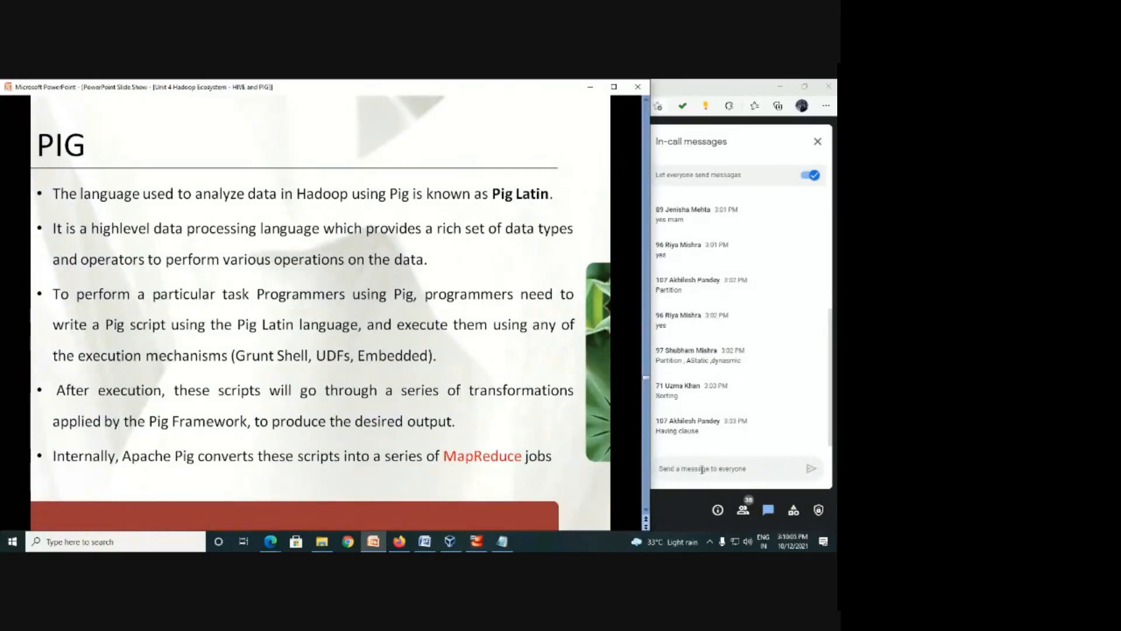
pyautogui.scroll(-3)
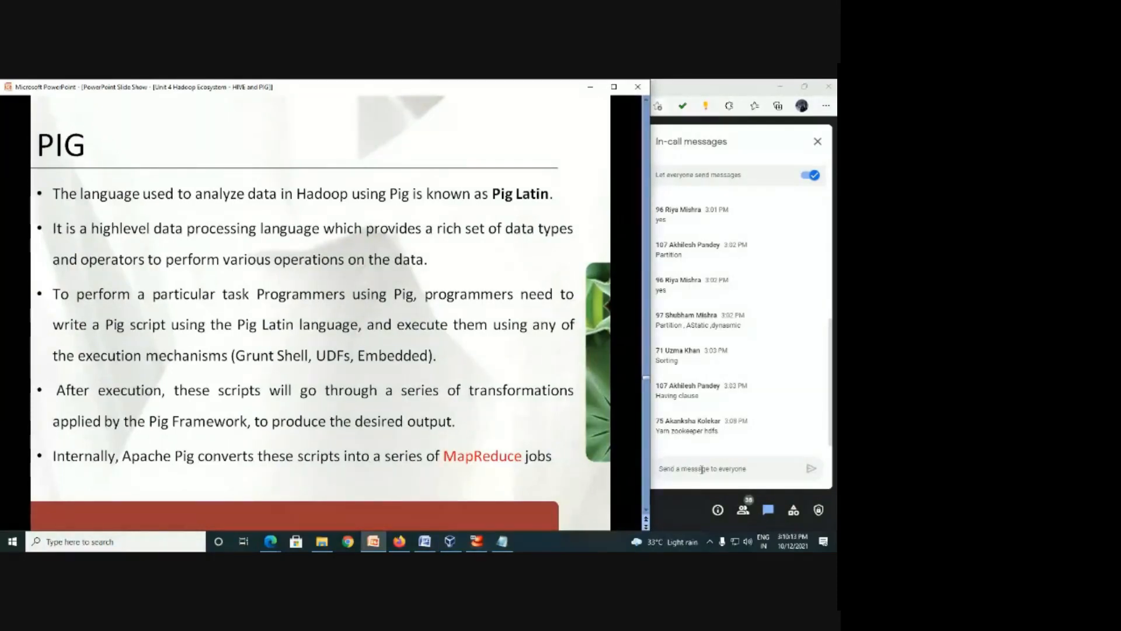
pyautogui.scroll(-3)
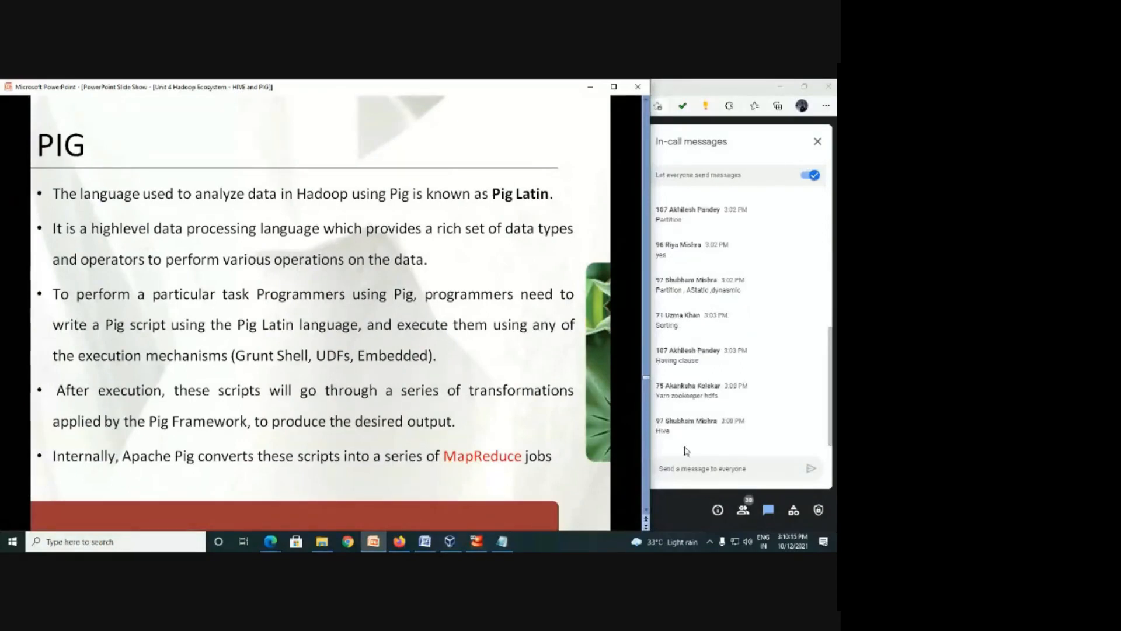
pyautogui.scroll(-3)
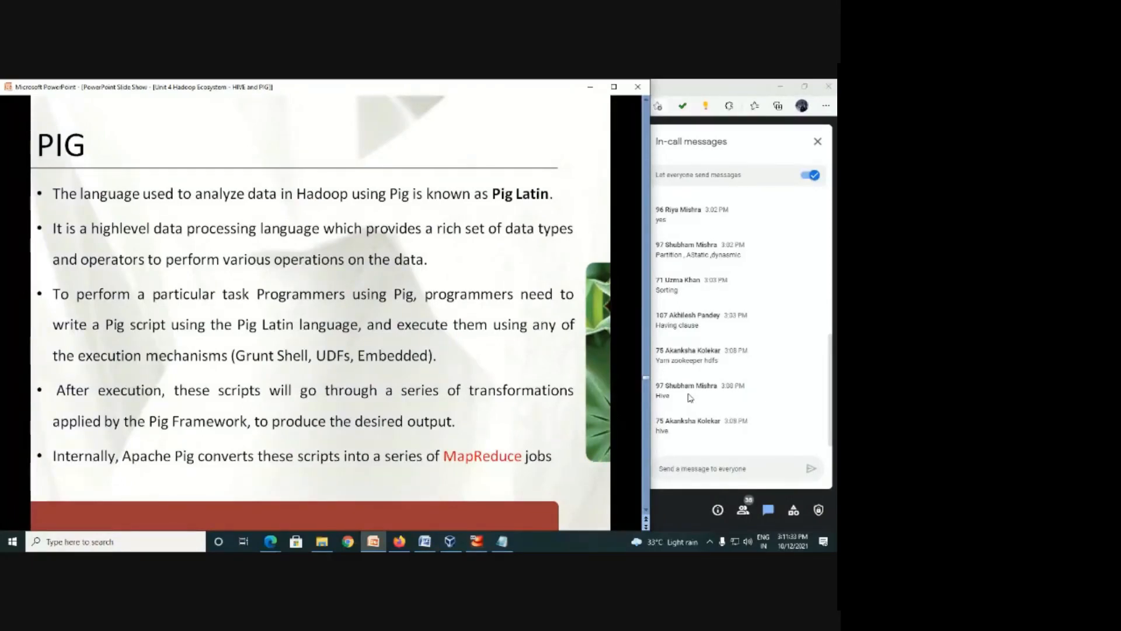
pyautogui.moveTo(313, 232)
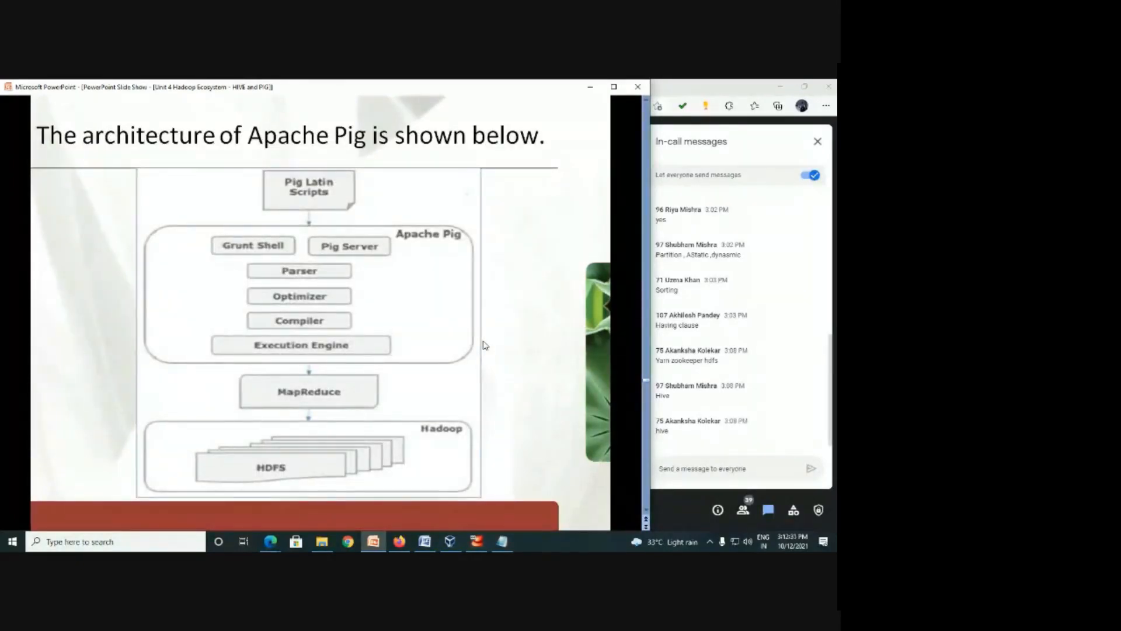
pyautogui.moveTo(365, 269)
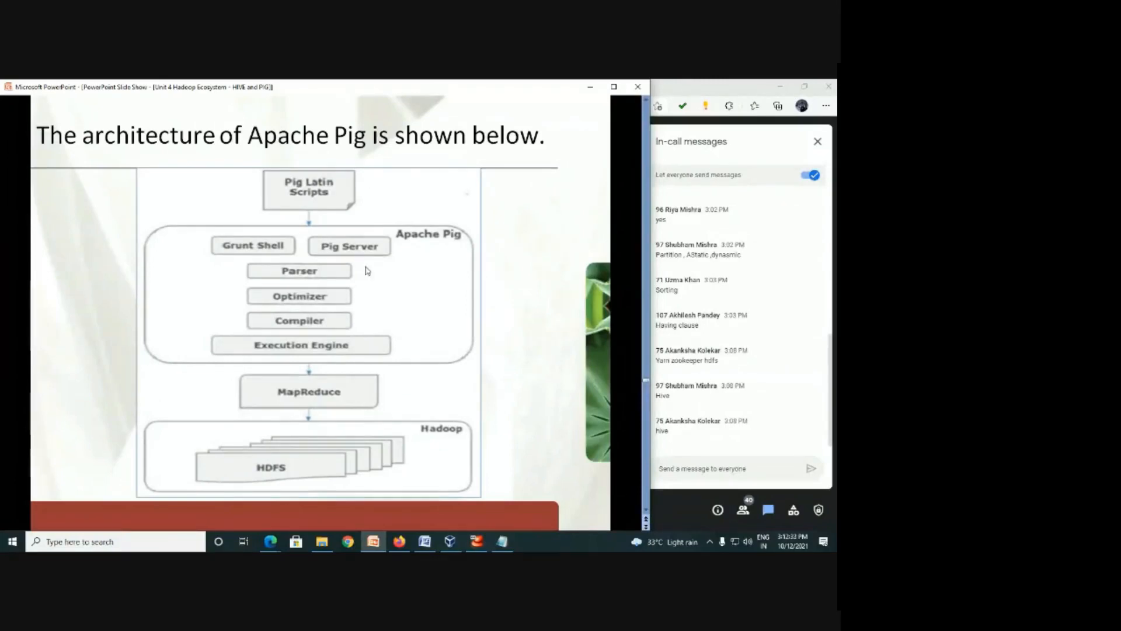
pyautogui.moveTo(270, 213)
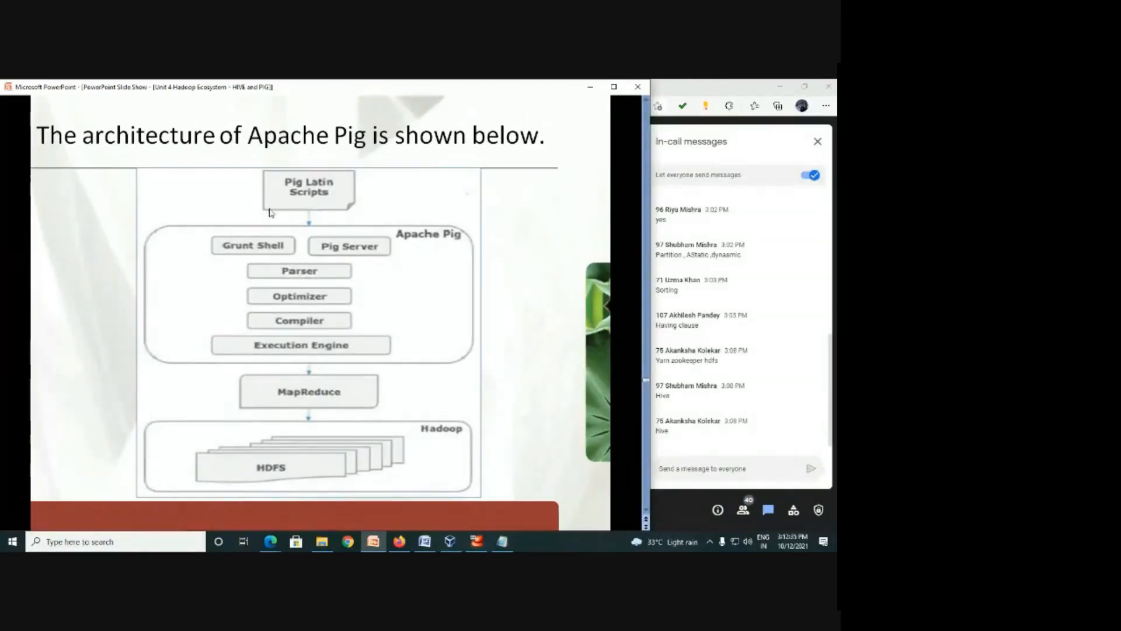
pyautogui.moveTo(317, 219)
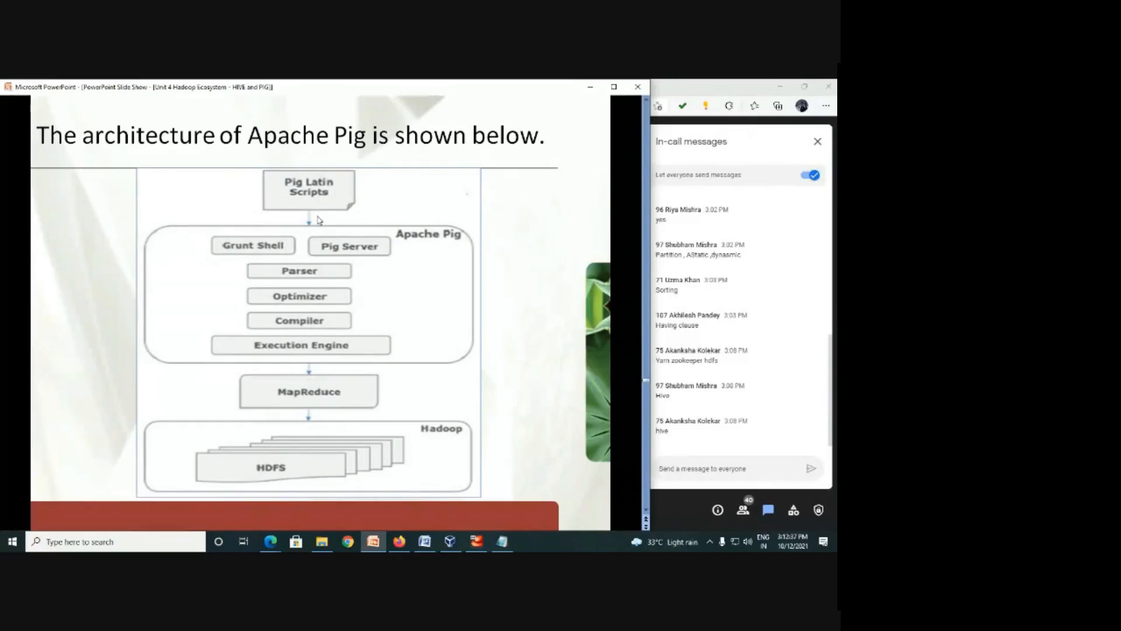
pyautogui.moveTo(309, 188)
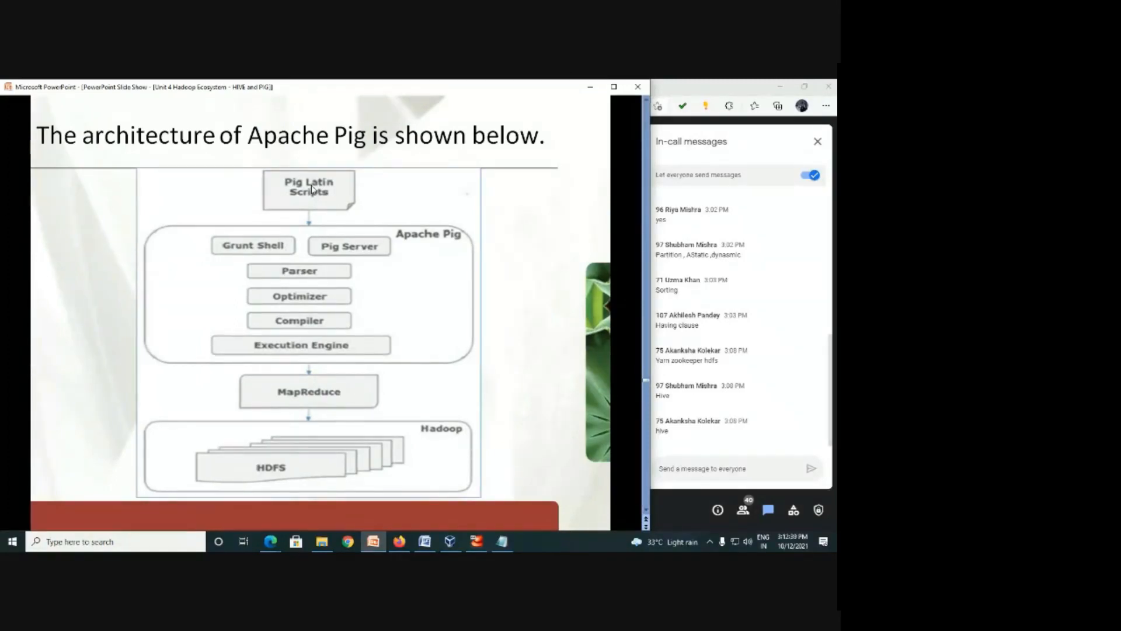
pyautogui.moveTo(303, 225)
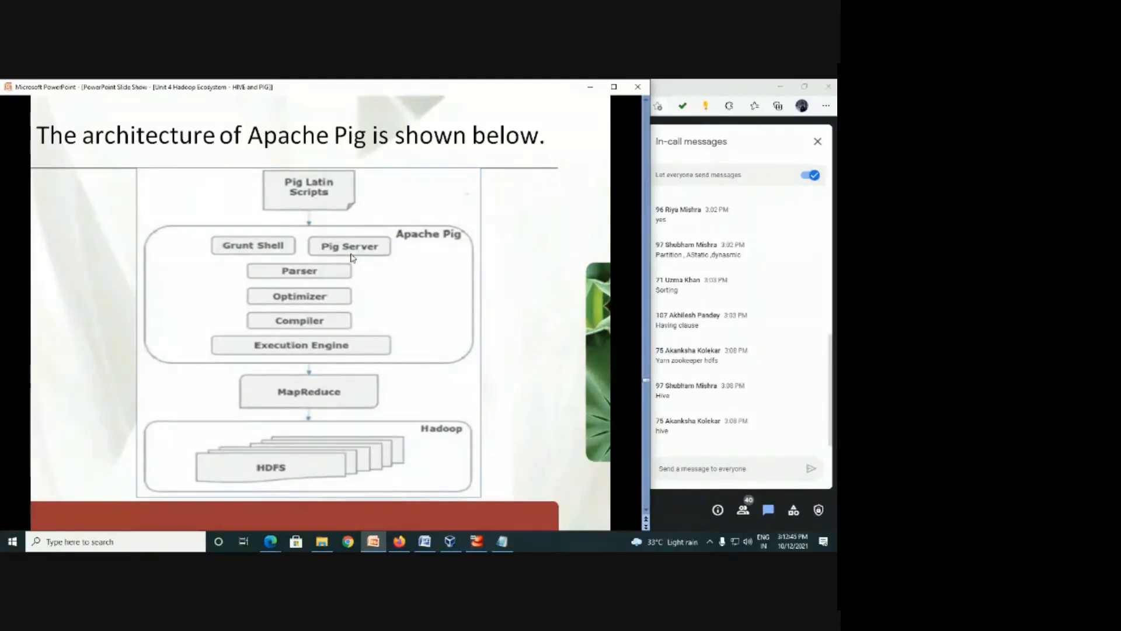
pyautogui.moveTo(290, 281)
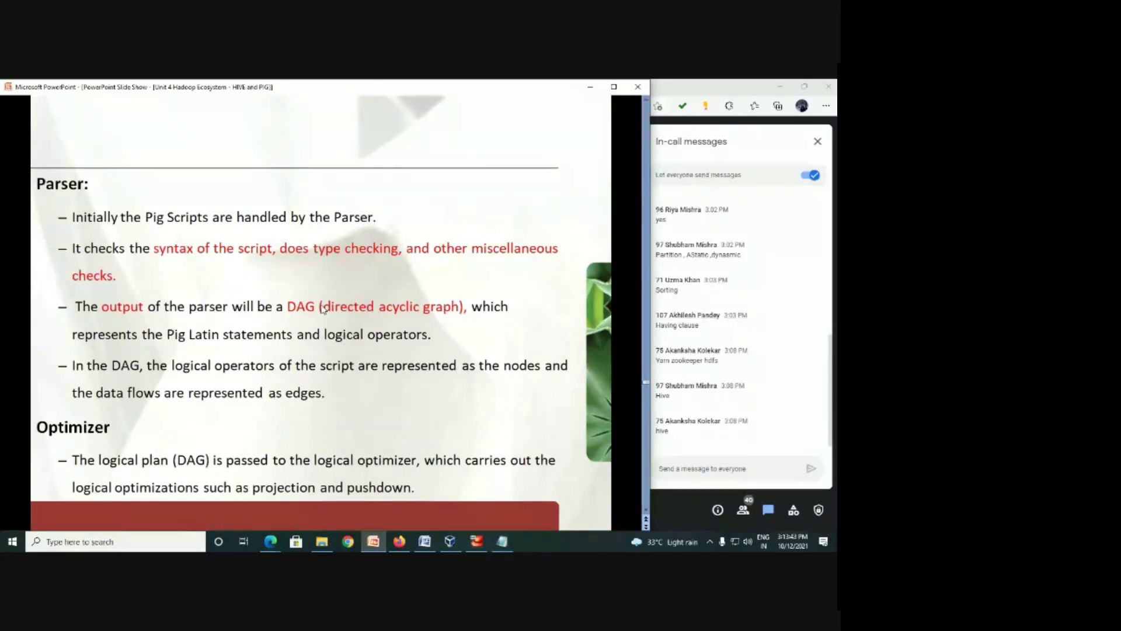
pyautogui.moveTo(180, 475)
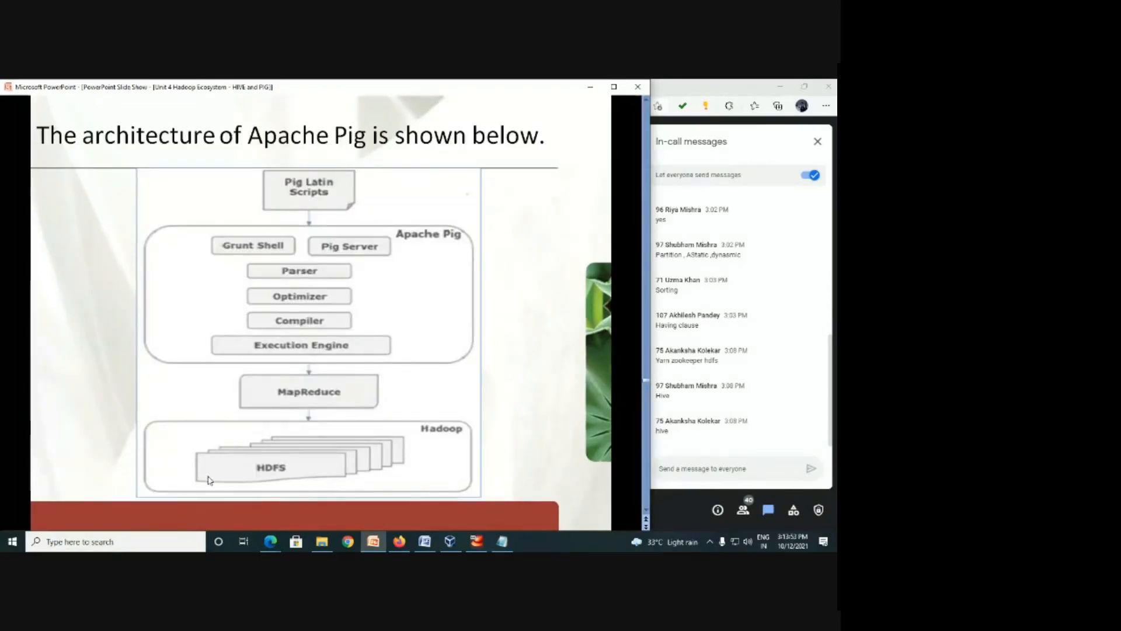
pyautogui.moveTo(310, 337)
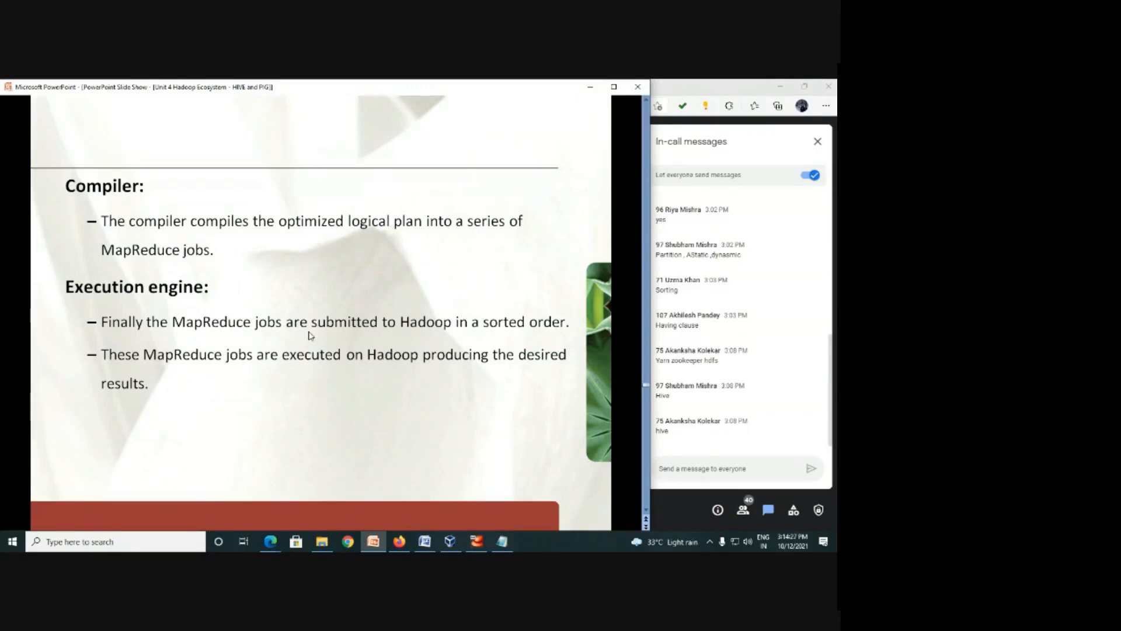
# Step: Go back one slide to the Apache Pig architecture diagram
pyautogui.click(322, 323)
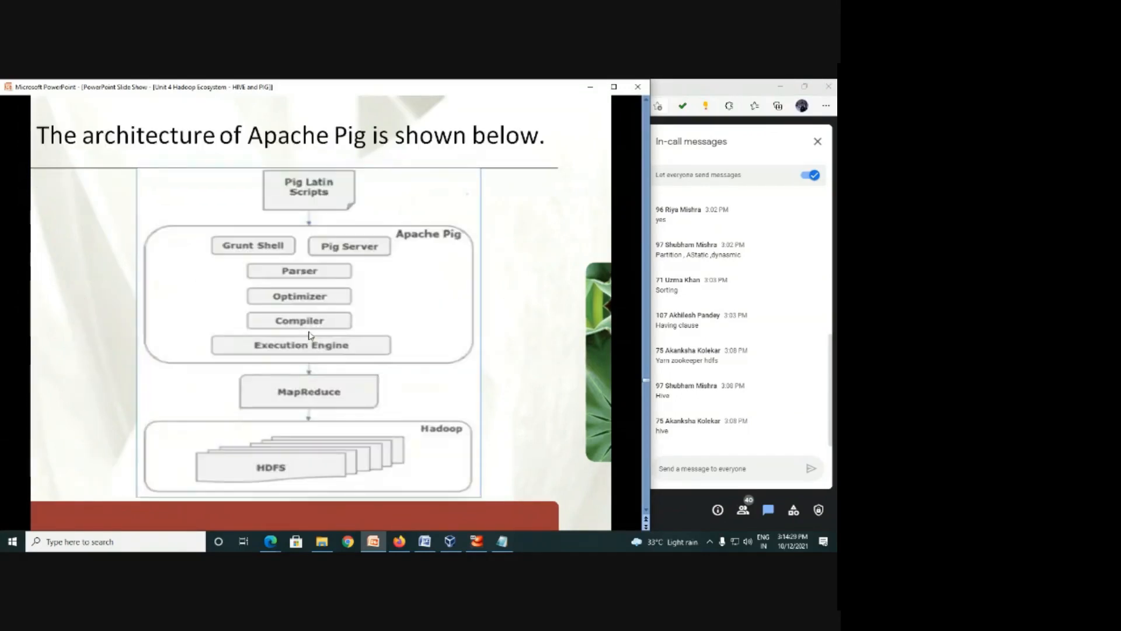
pyautogui.moveTo(43, 333)
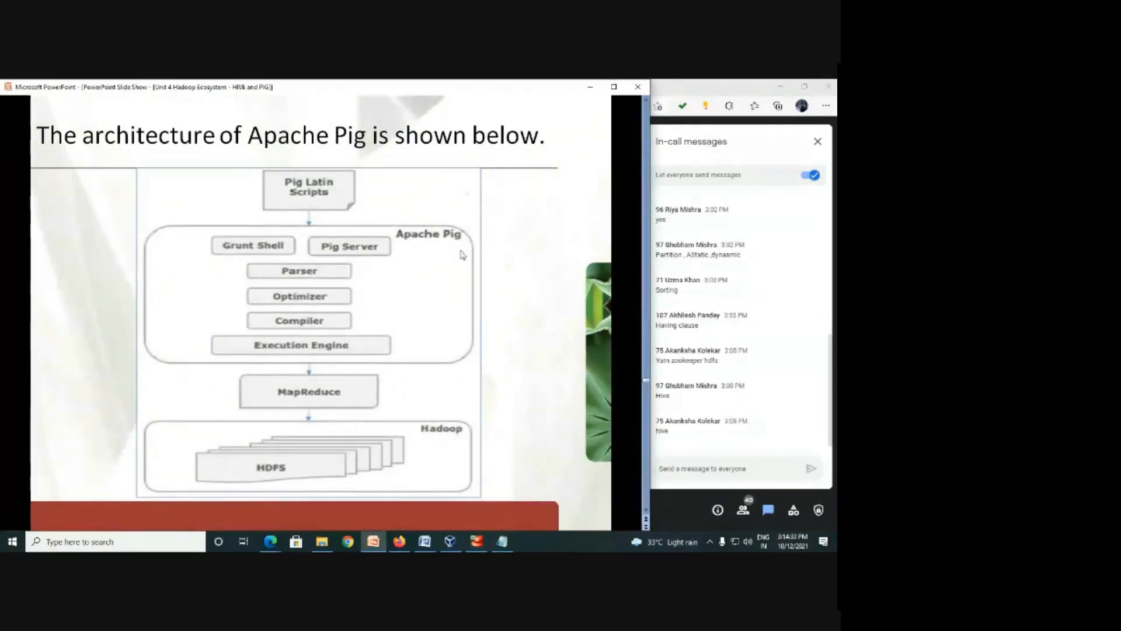
pyautogui.moveTo(305, 234)
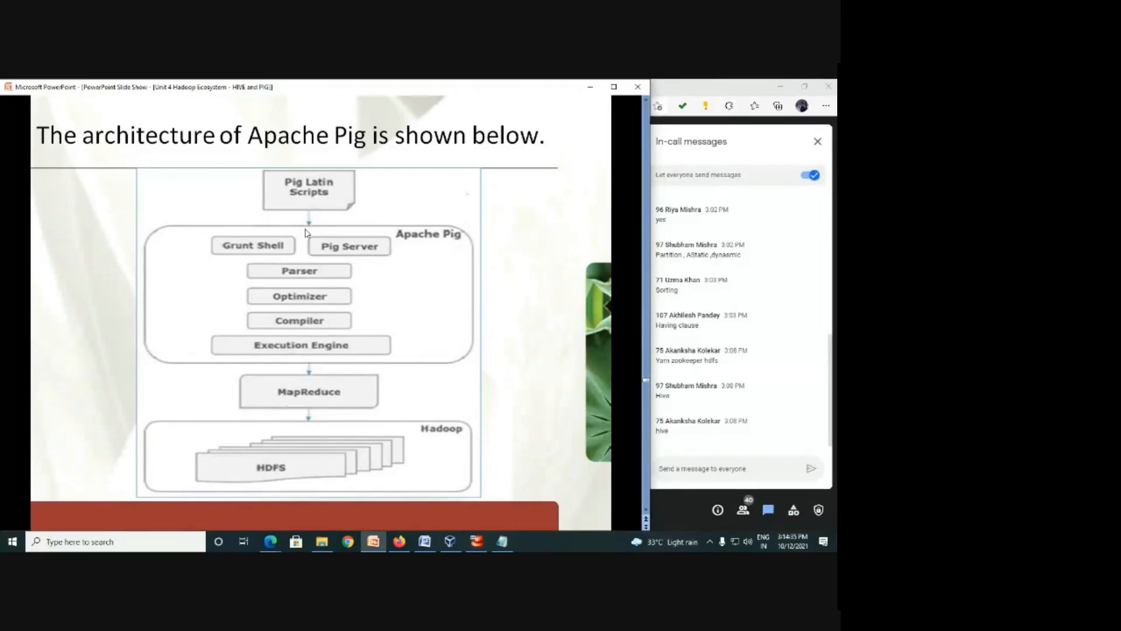
pyautogui.moveTo(306, 270)
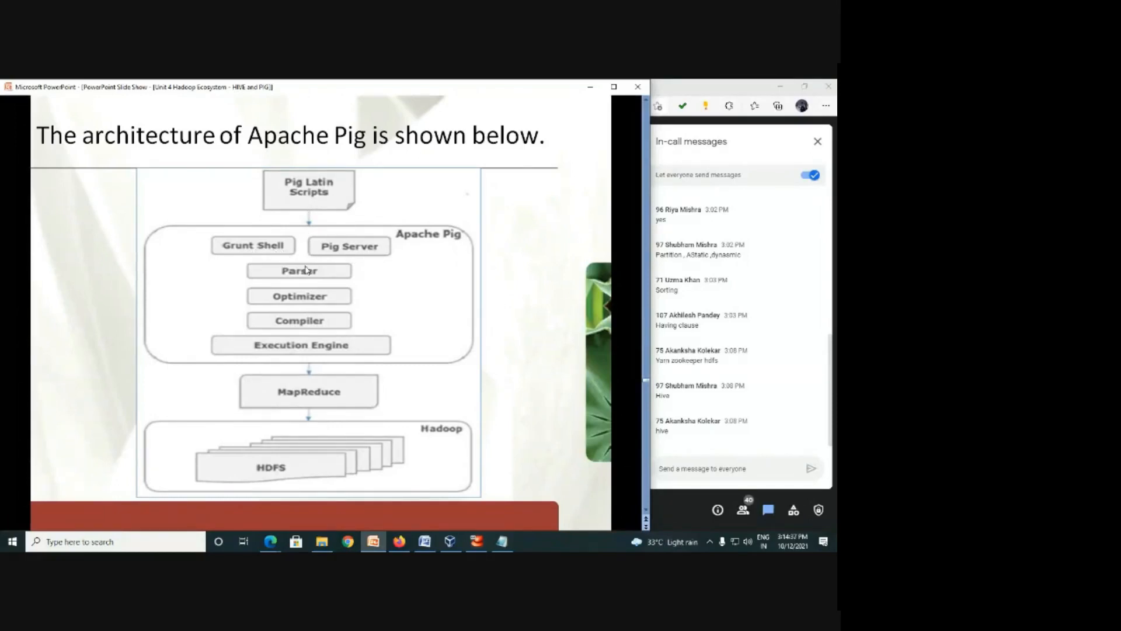
pyautogui.moveTo(335, 314)
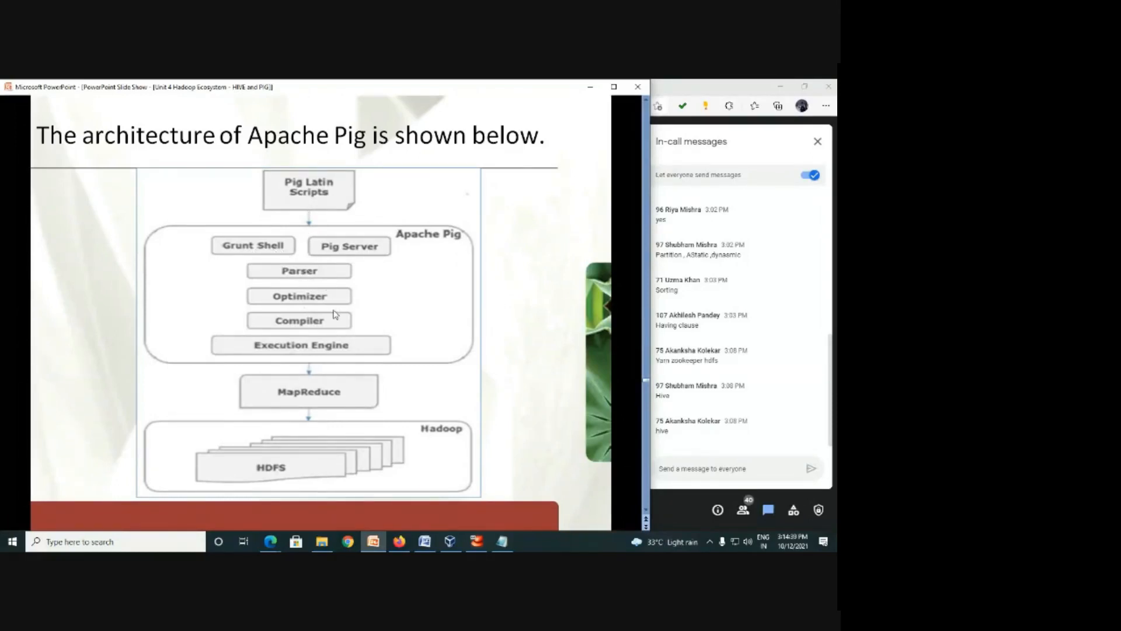
pyautogui.moveTo(307, 363)
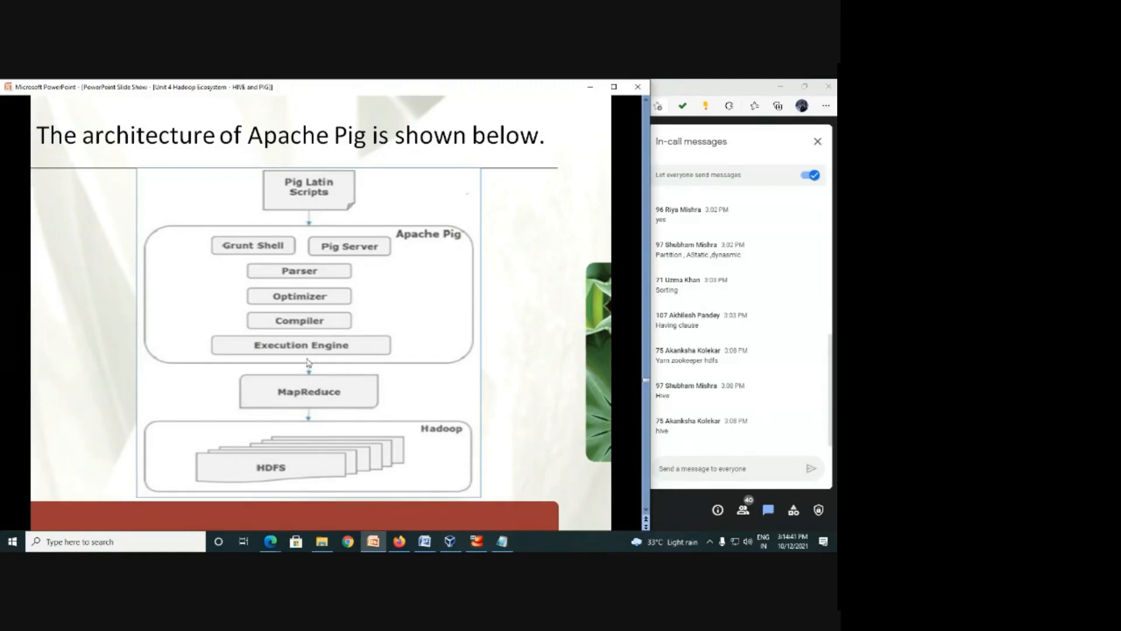
pyautogui.moveTo(299, 402)
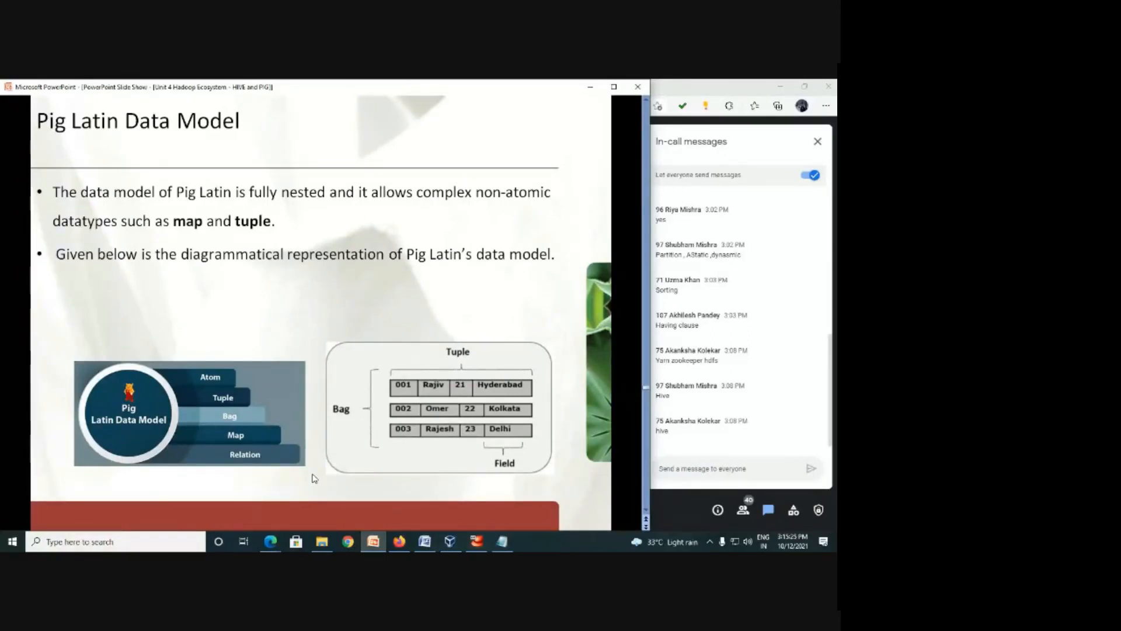
pyautogui.moveTo(318, 471)
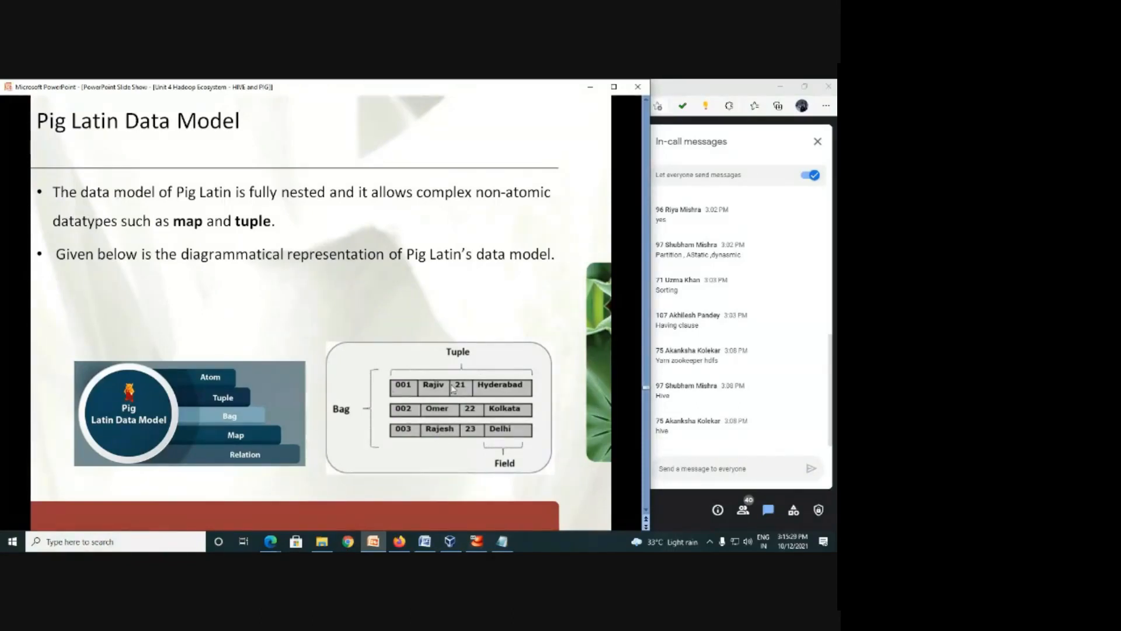
pyautogui.moveTo(371, 312)
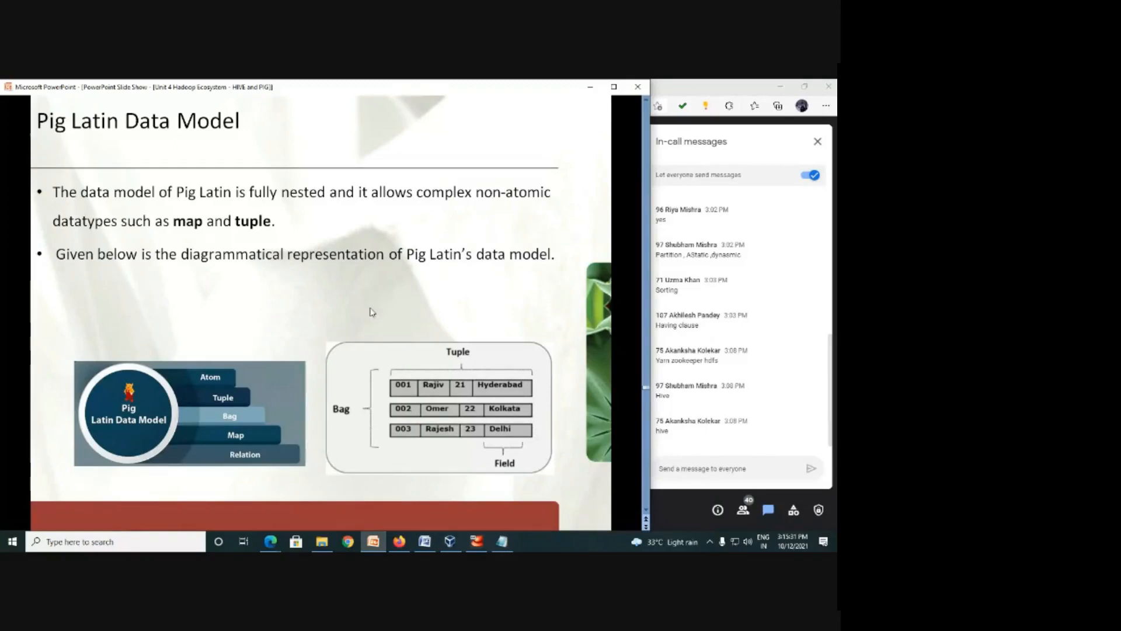
pyautogui.moveTo(479, 503)
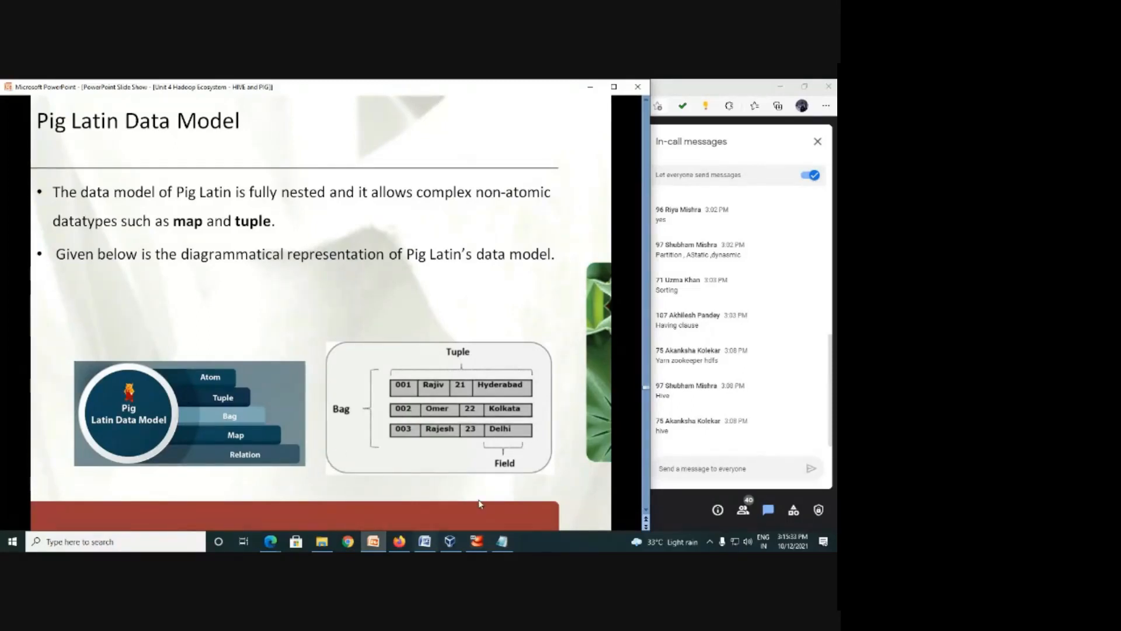
pyautogui.moveTo(422, 436)
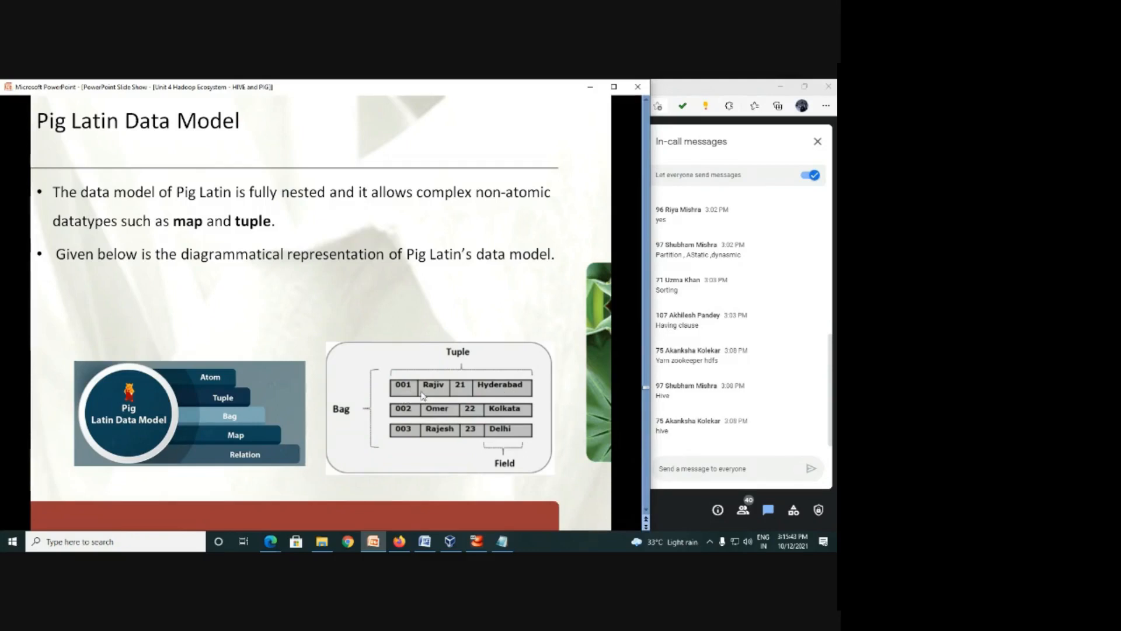
pyautogui.moveTo(479, 357)
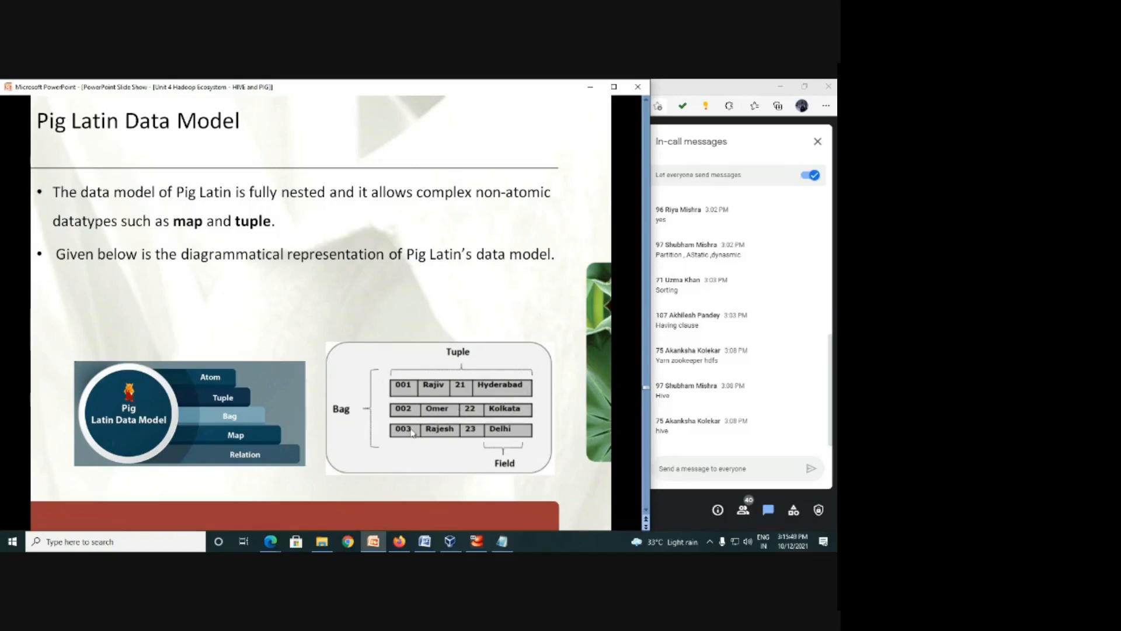
pyautogui.moveTo(337, 397)
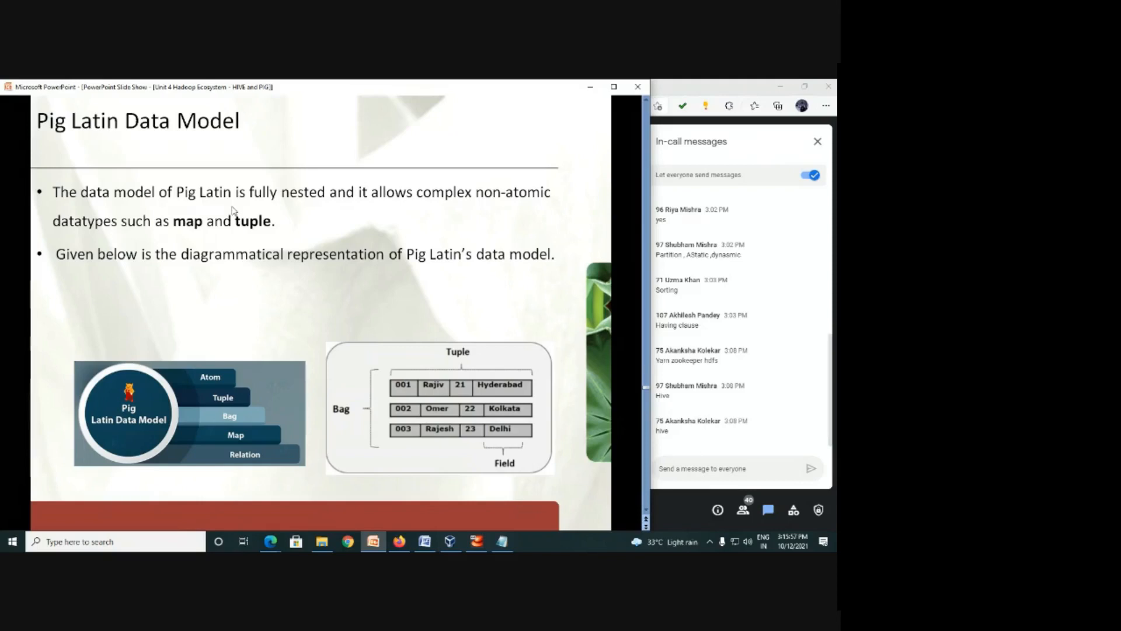
pyautogui.moveTo(366, 203)
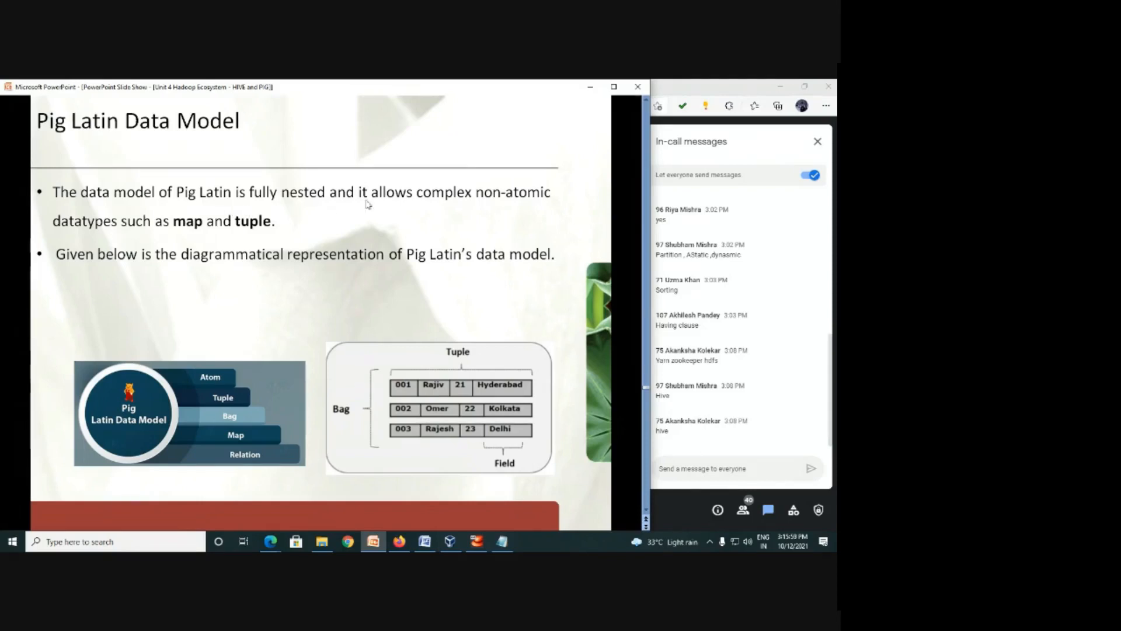
pyautogui.moveTo(523, 208)
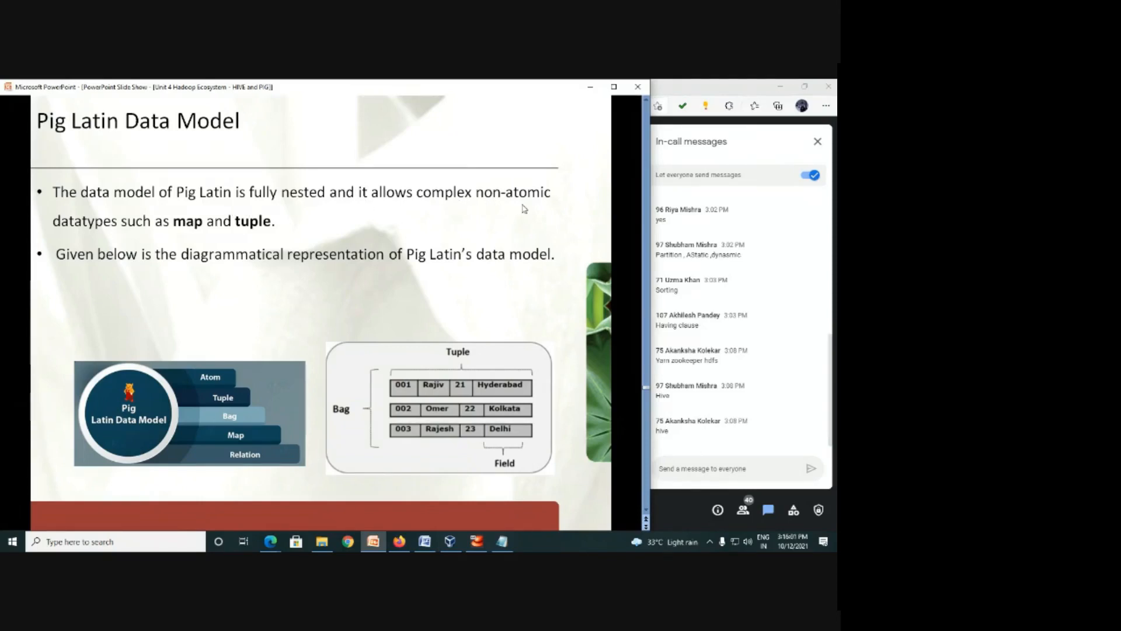
pyautogui.moveTo(488, 431)
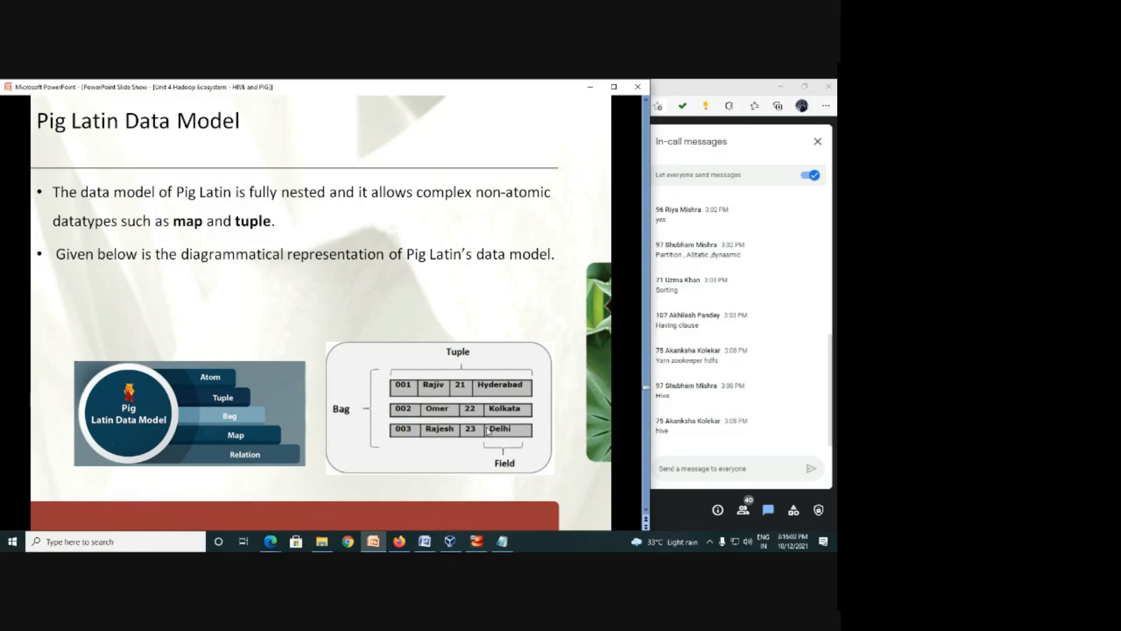
pyautogui.moveTo(200, 236)
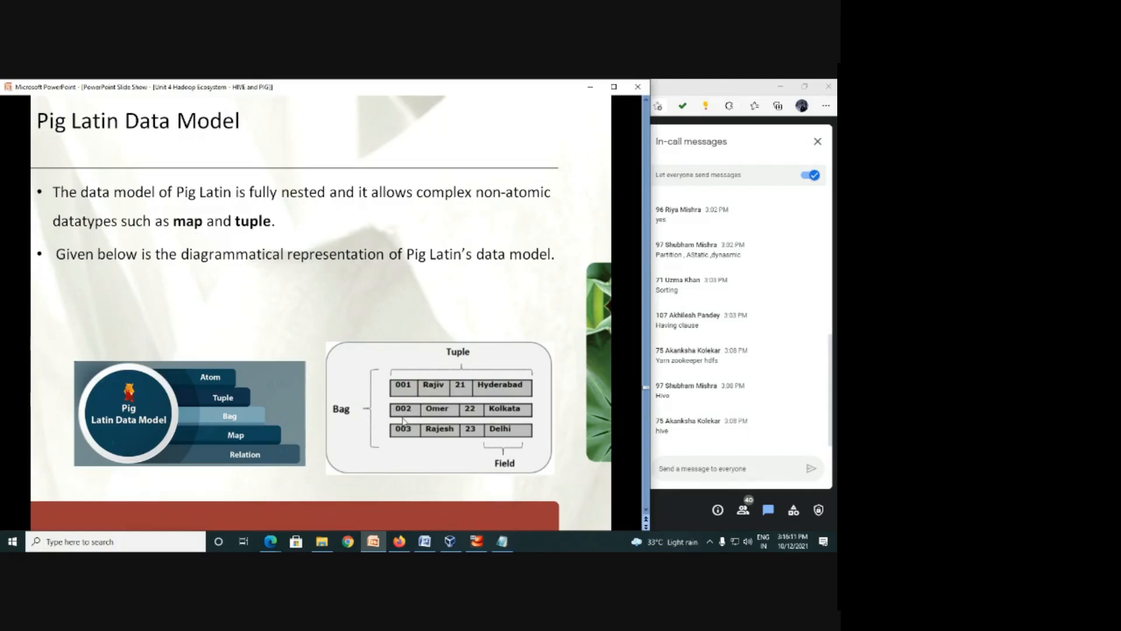
pyautogui.moveTo(220, 240)
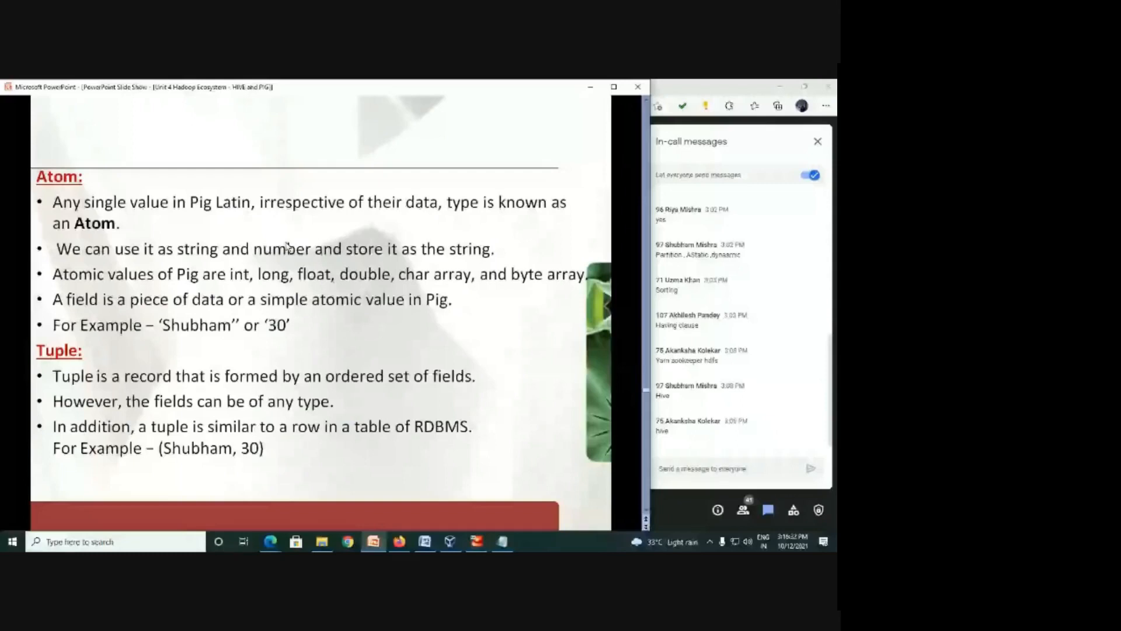
pyautogui.moveTo(496, 340)
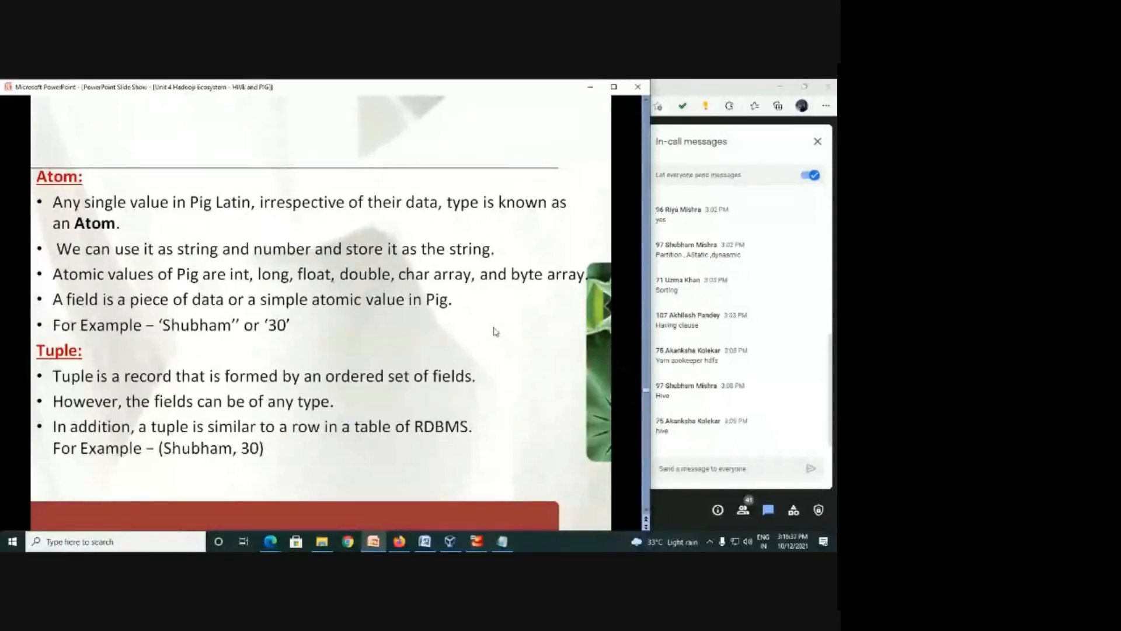
pyautogui.moveTo(182, 259)
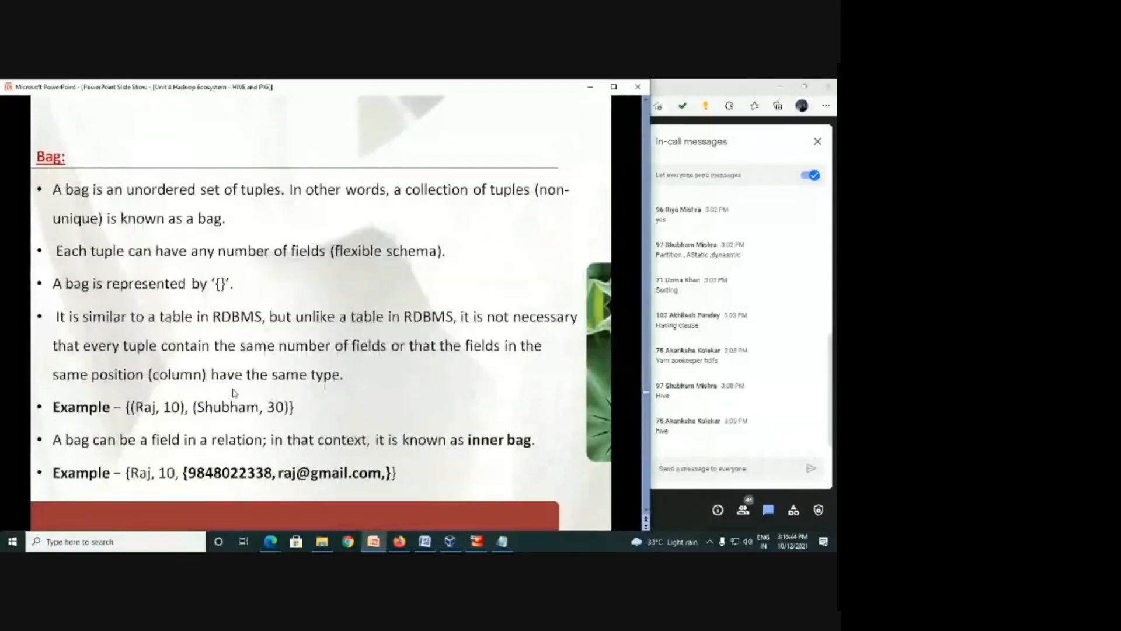
pyautogui.moveTo(363, 260)
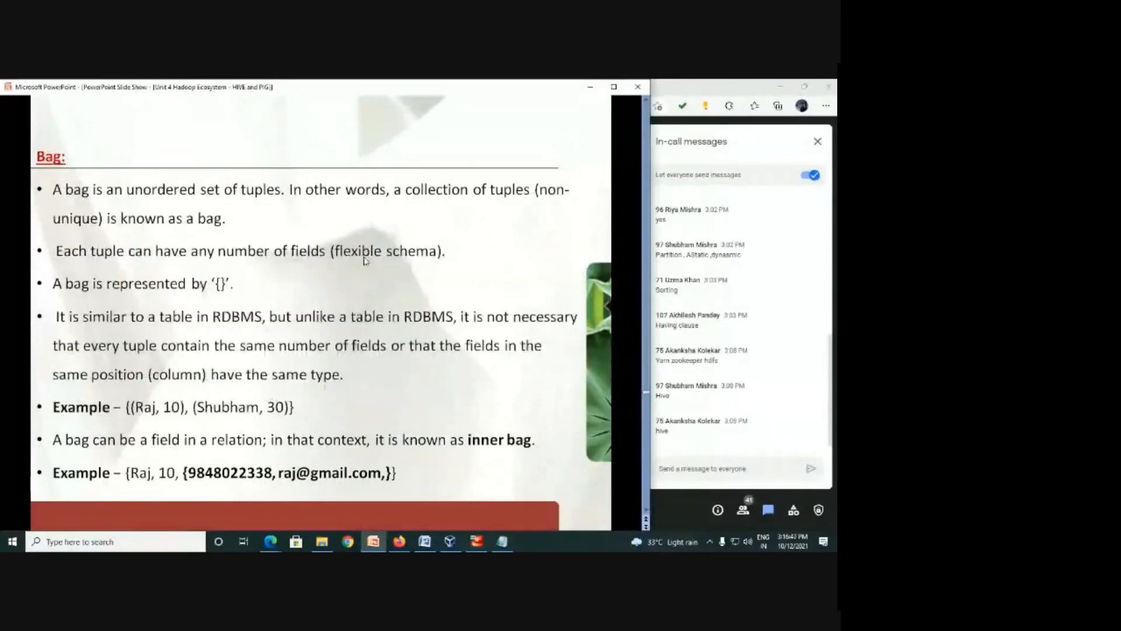
pyautogui.moveTo(424, 385)
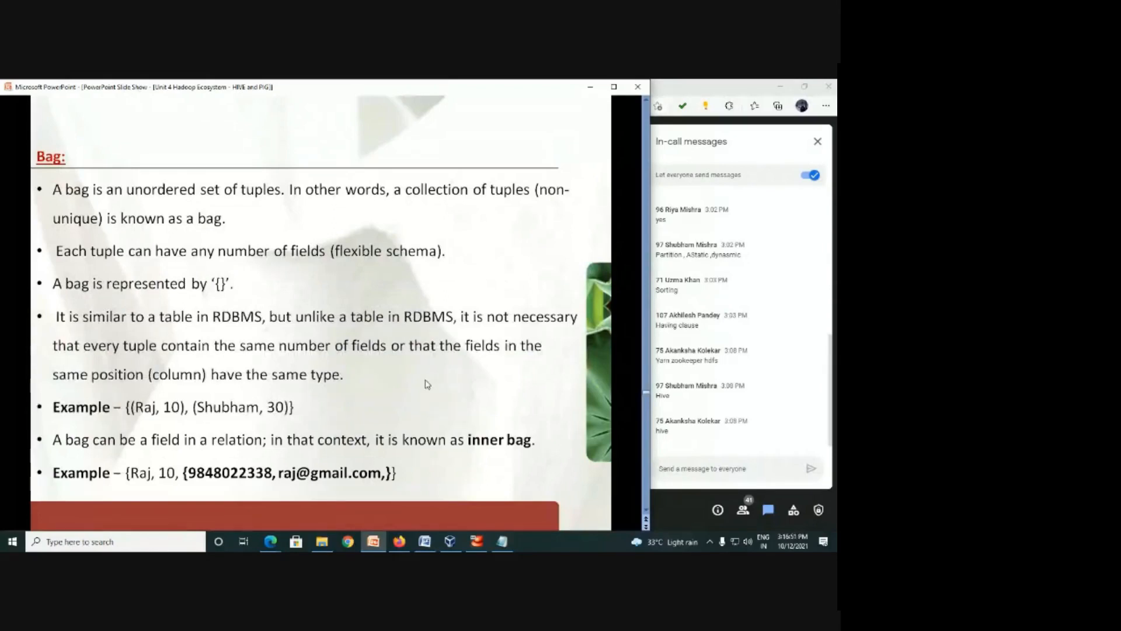
pyautogui.moveTo(241, 304)
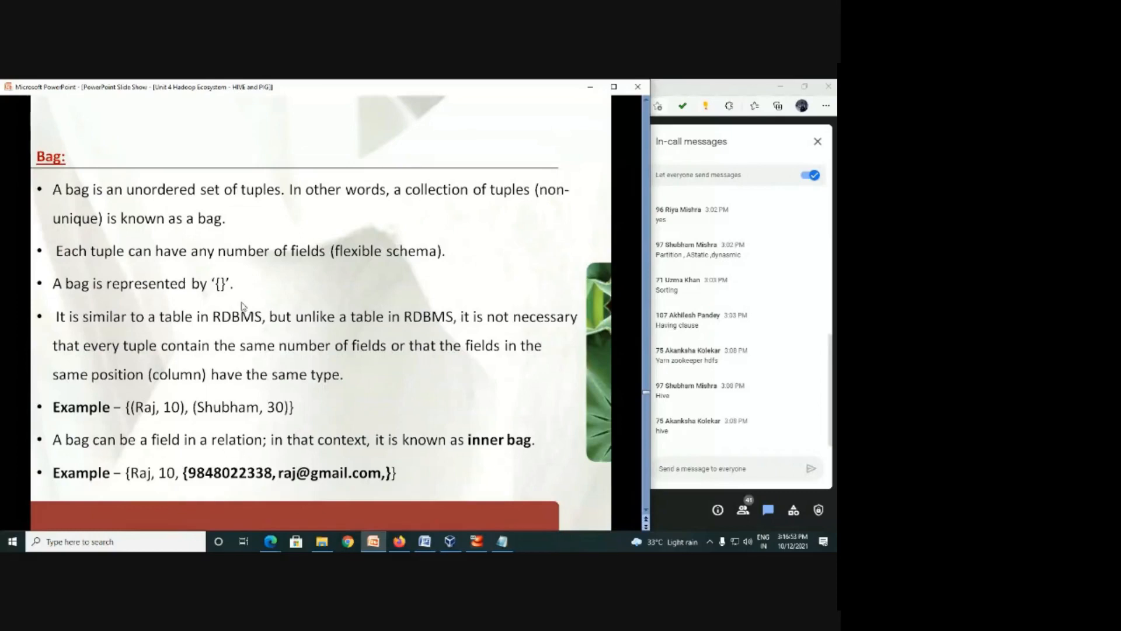
pyautogui.moveTo(136, 400)
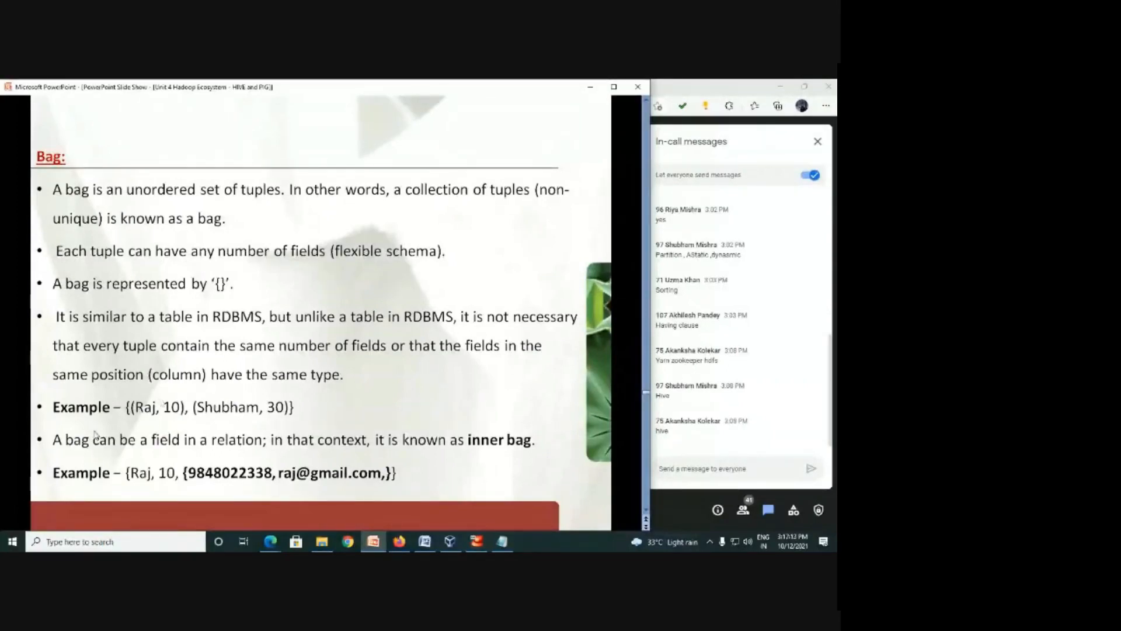
pyautogui.moveTo(357, 508)
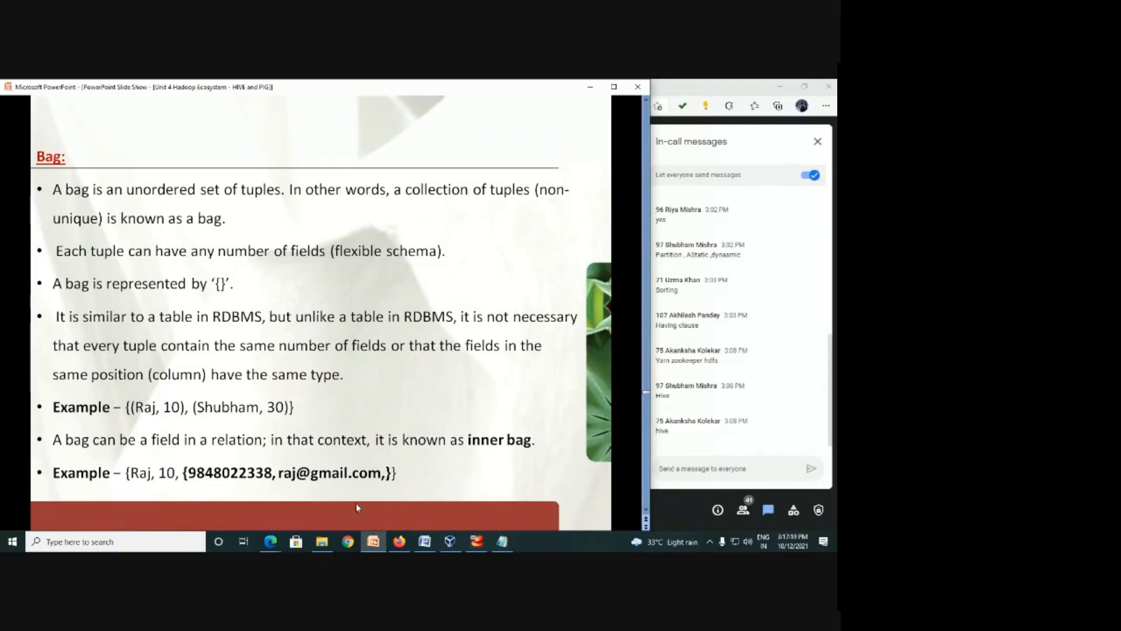
pyautogui.moveTo(237, 447)
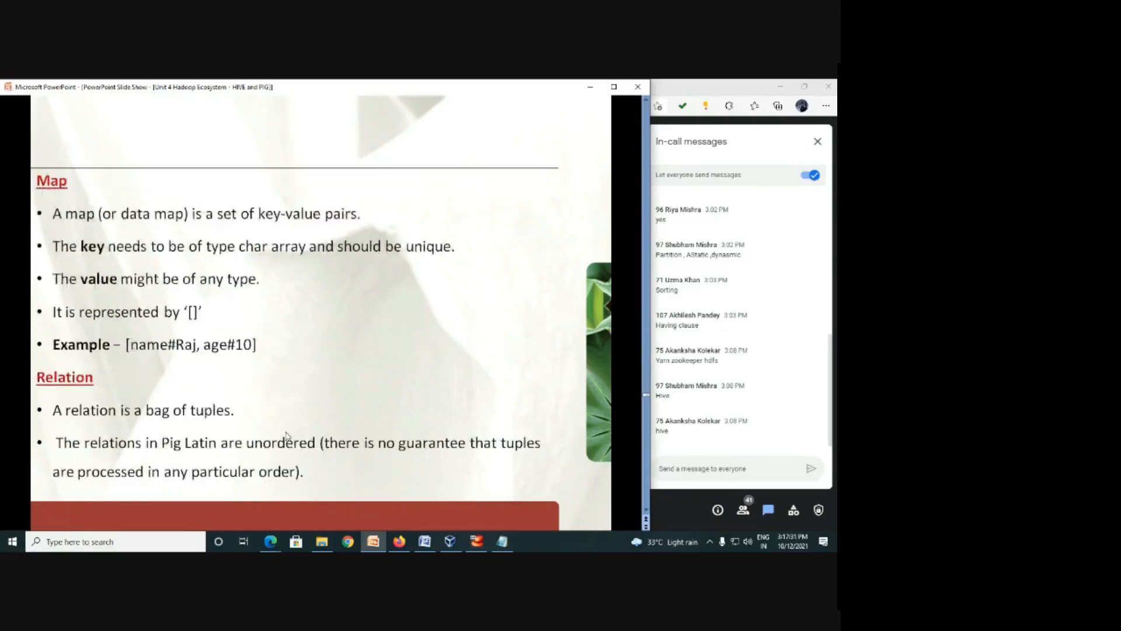
pyautogui.moveTo(393, 356)
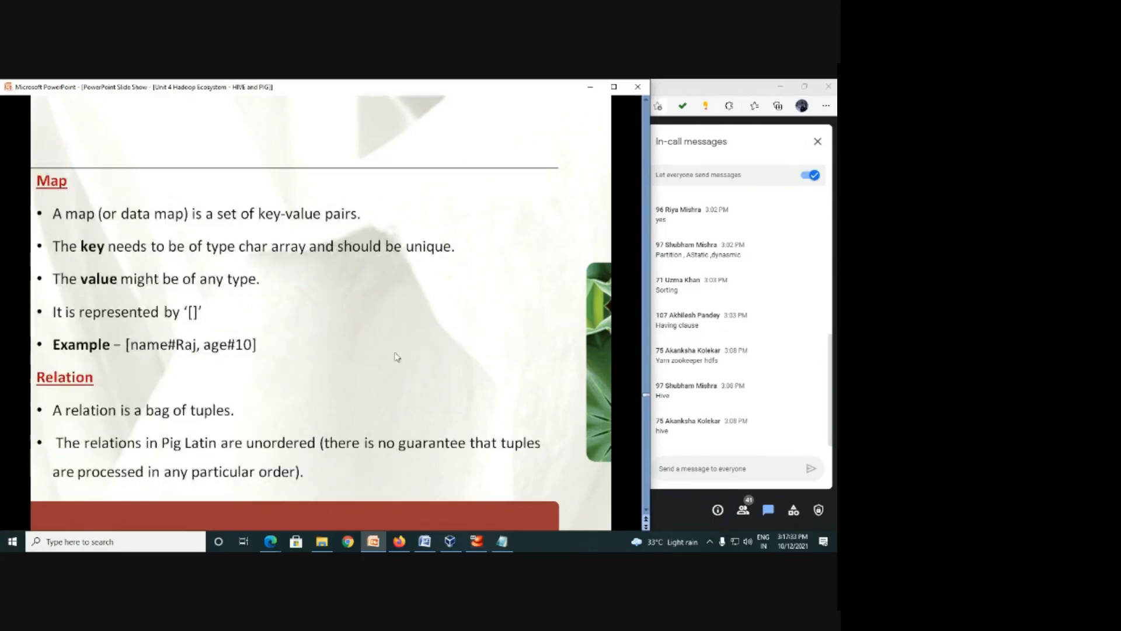
pyautogui.moveTo(242, 385)
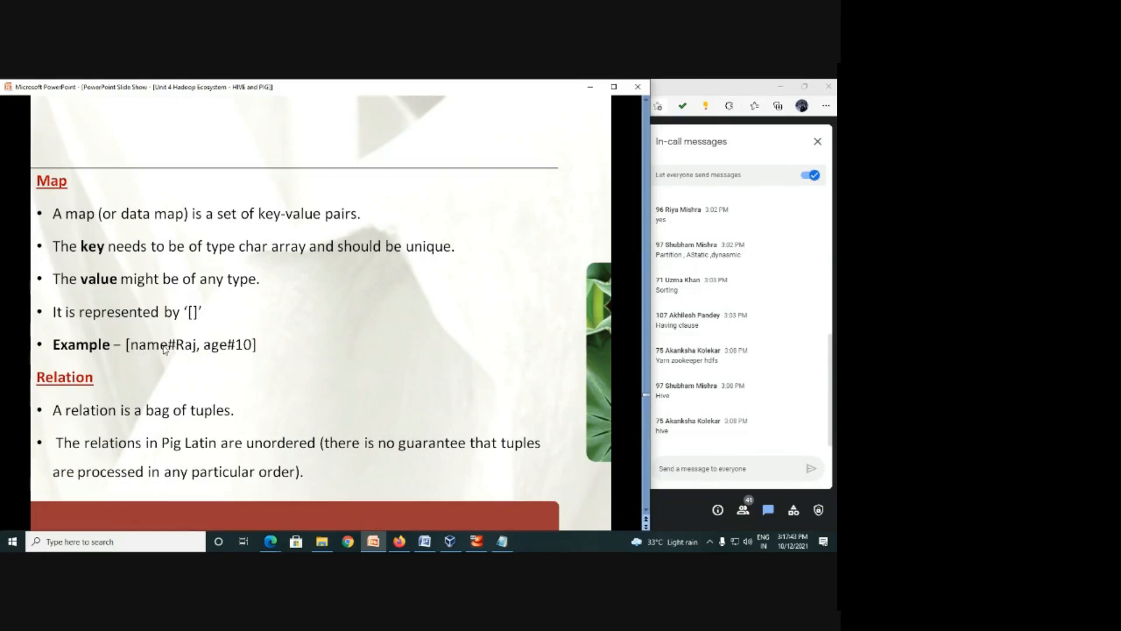
pyautogui.moveTo(221, 359)
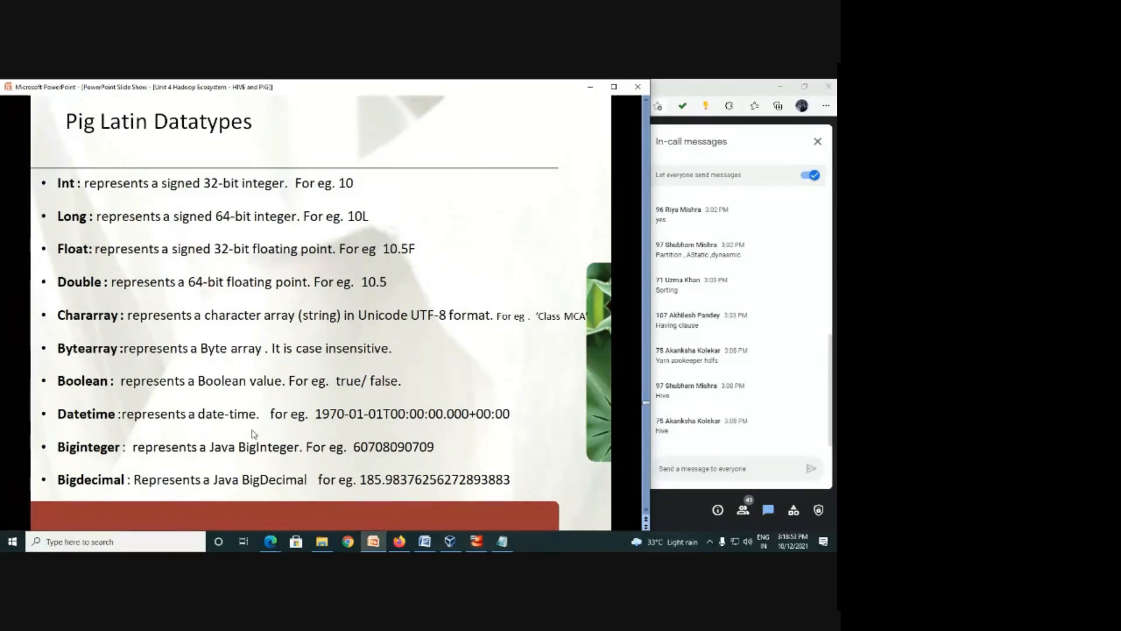
pyautogui.moveTo(47, 121)
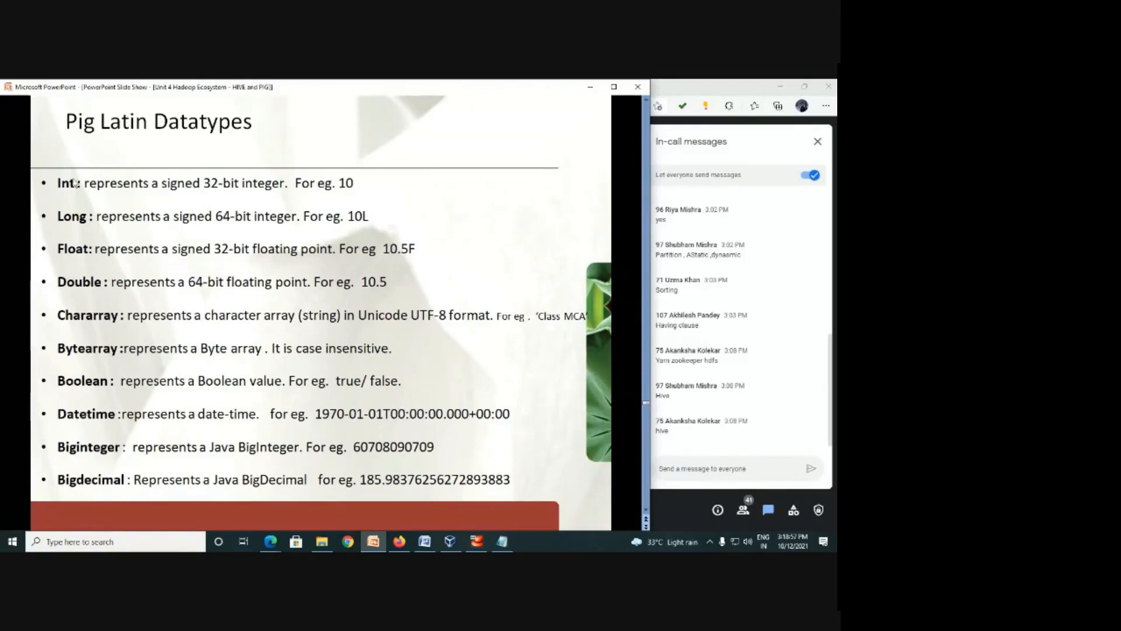
pyautogui.moveTo(98, 331)
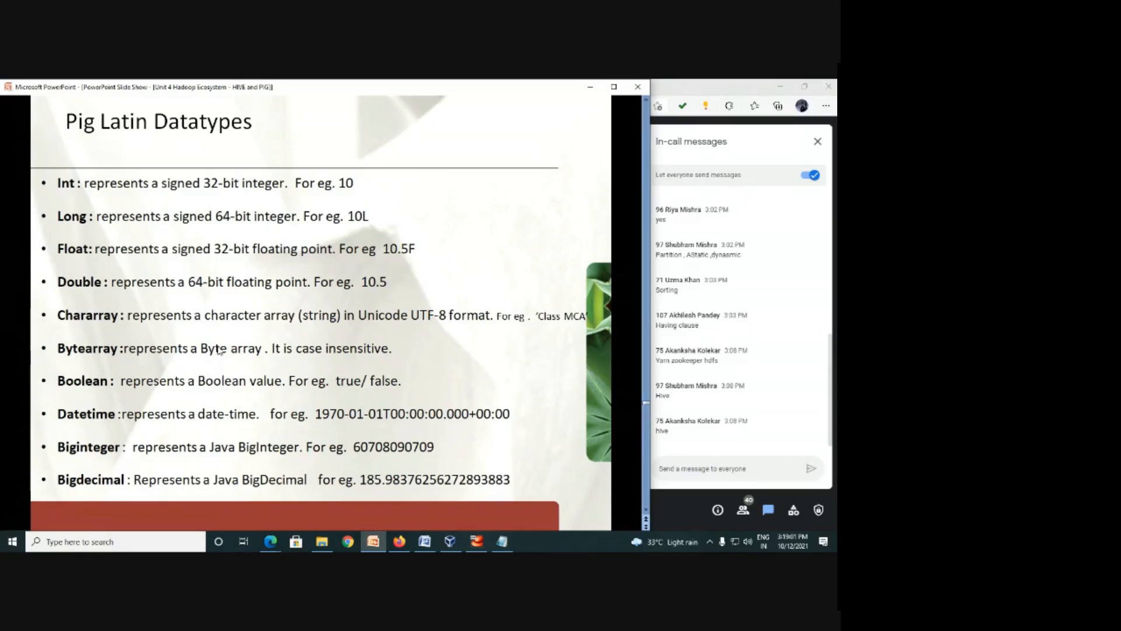
pyautogui.moveTo(211, 323)
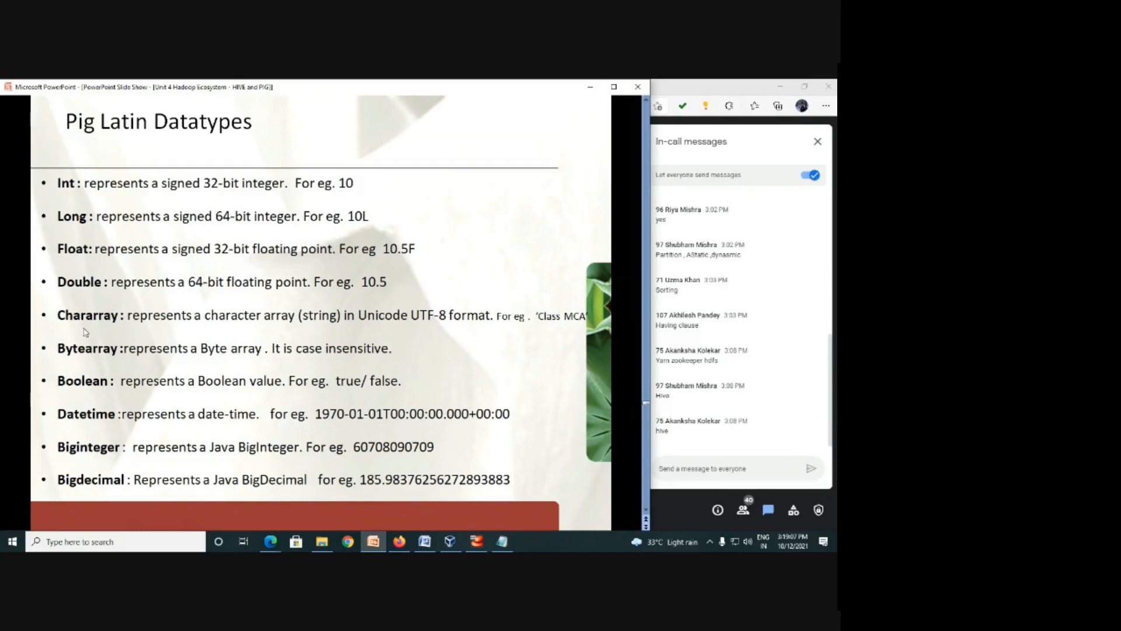
pyautogui.moveTo(159, 476)
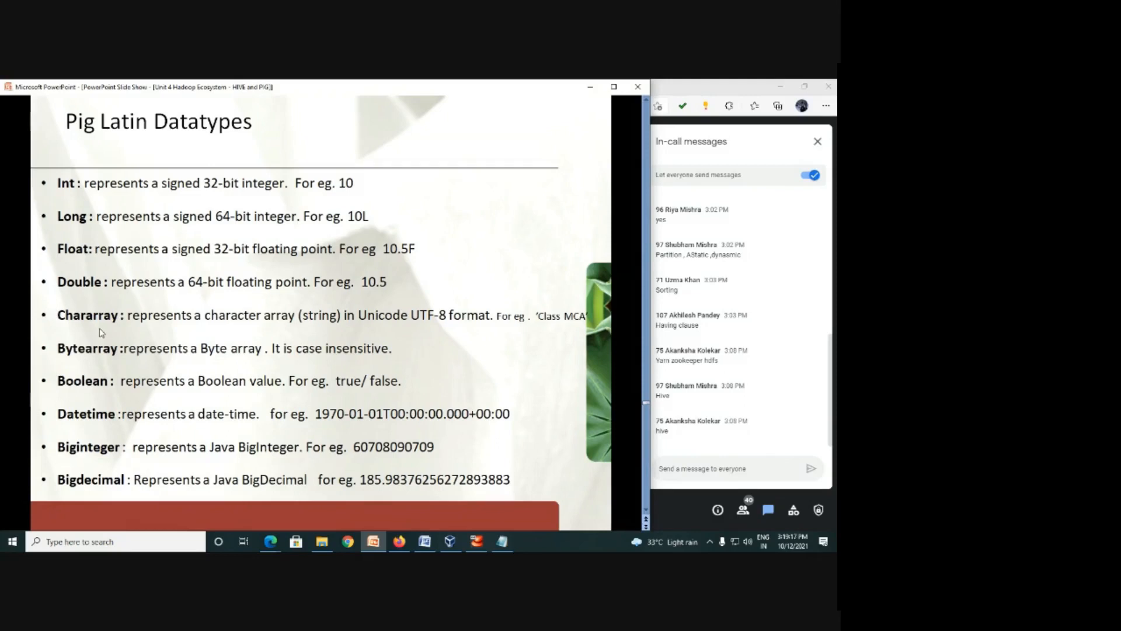
pyautogui.moveTo(160, 223)
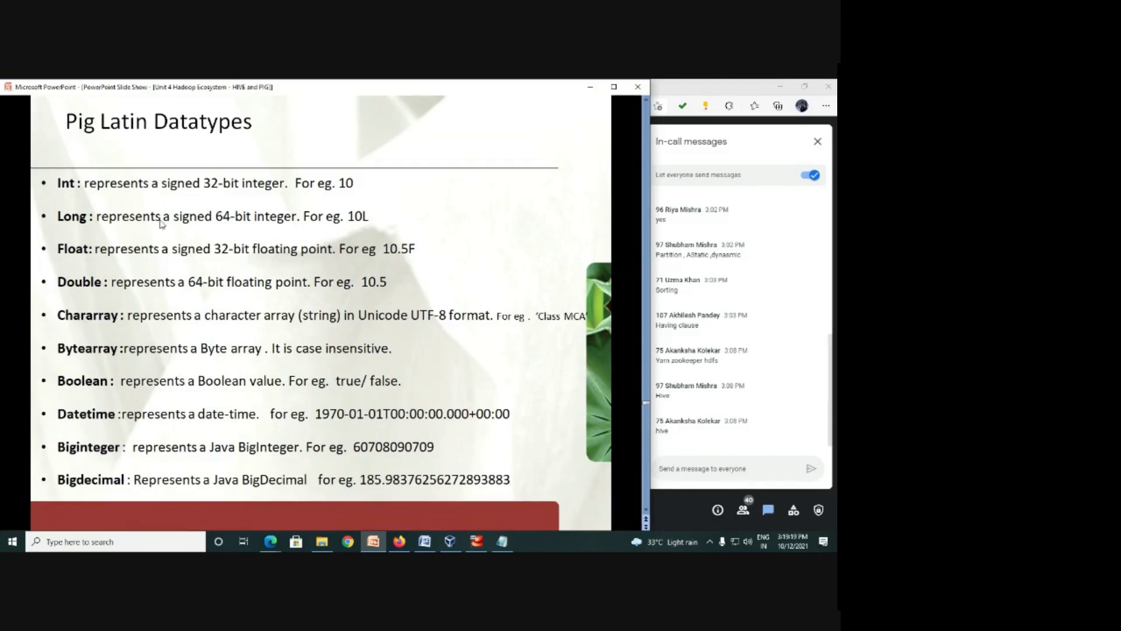
pyautogui.moveTo(126, 265)
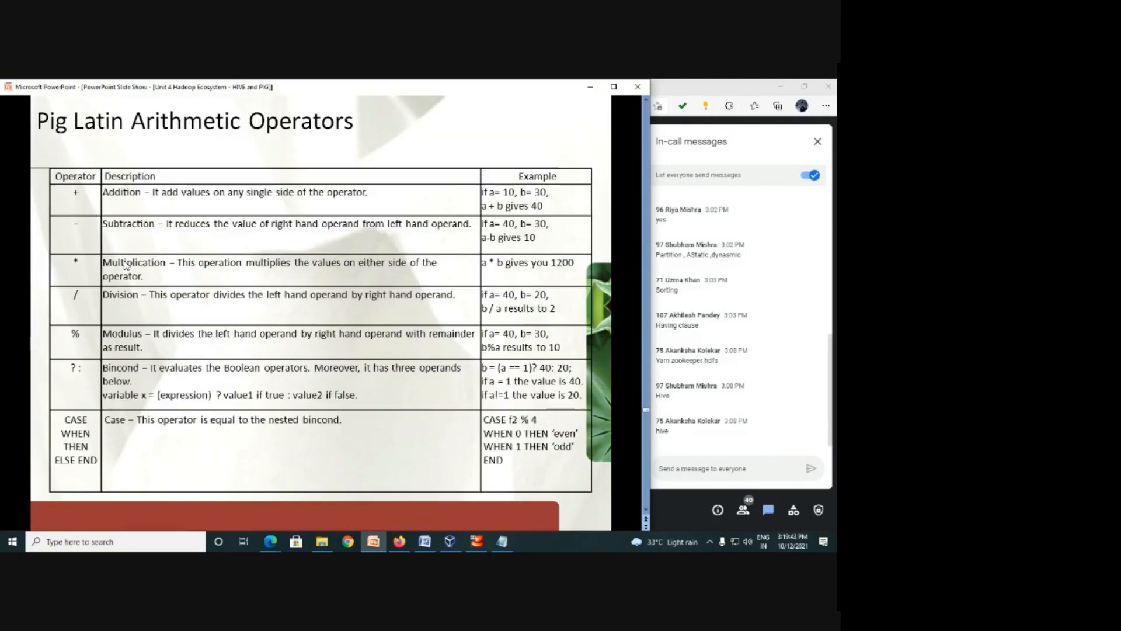
pyautogui.moveTo(68, 317)
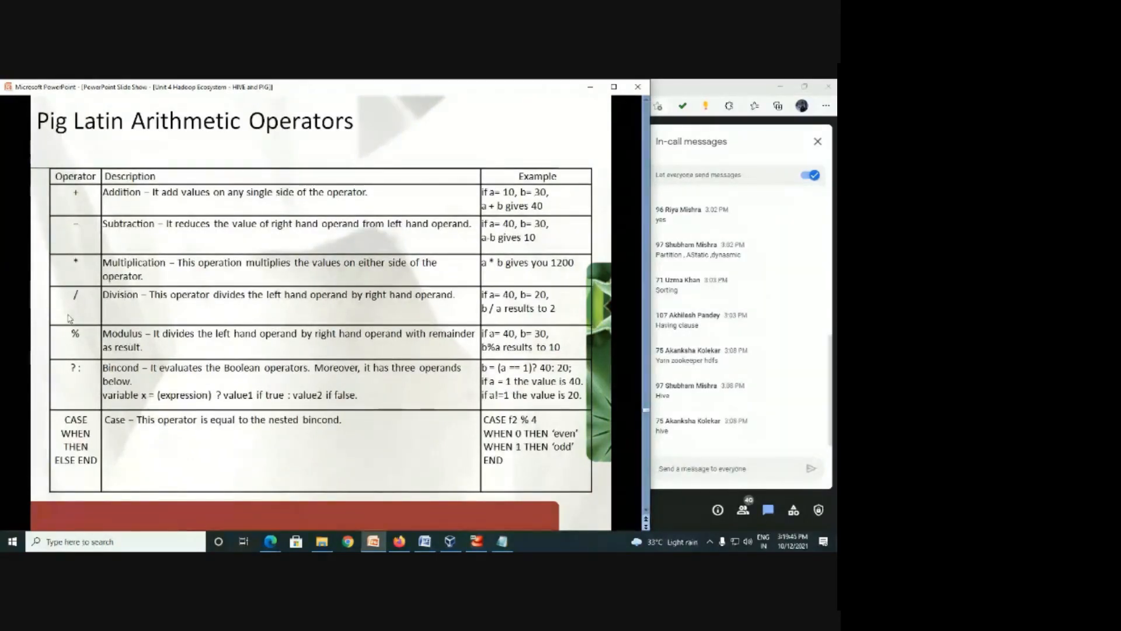
pyautogui.moveTo(88, 200)
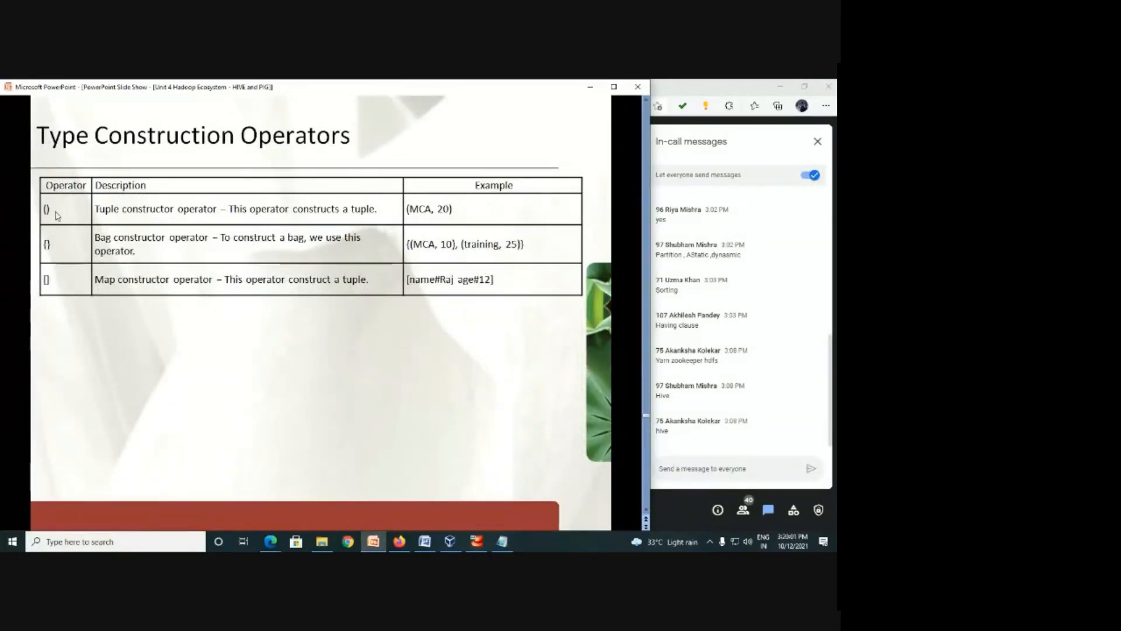
pyautogui.moveTo(445, 221)
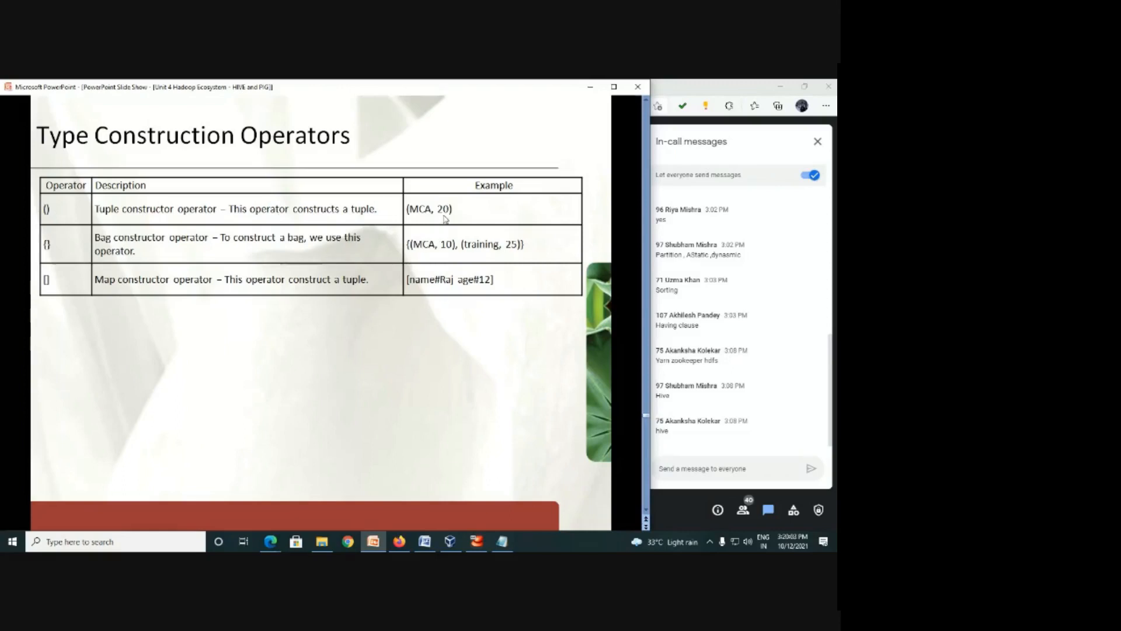
pyautogui.moveTo(341, 290)
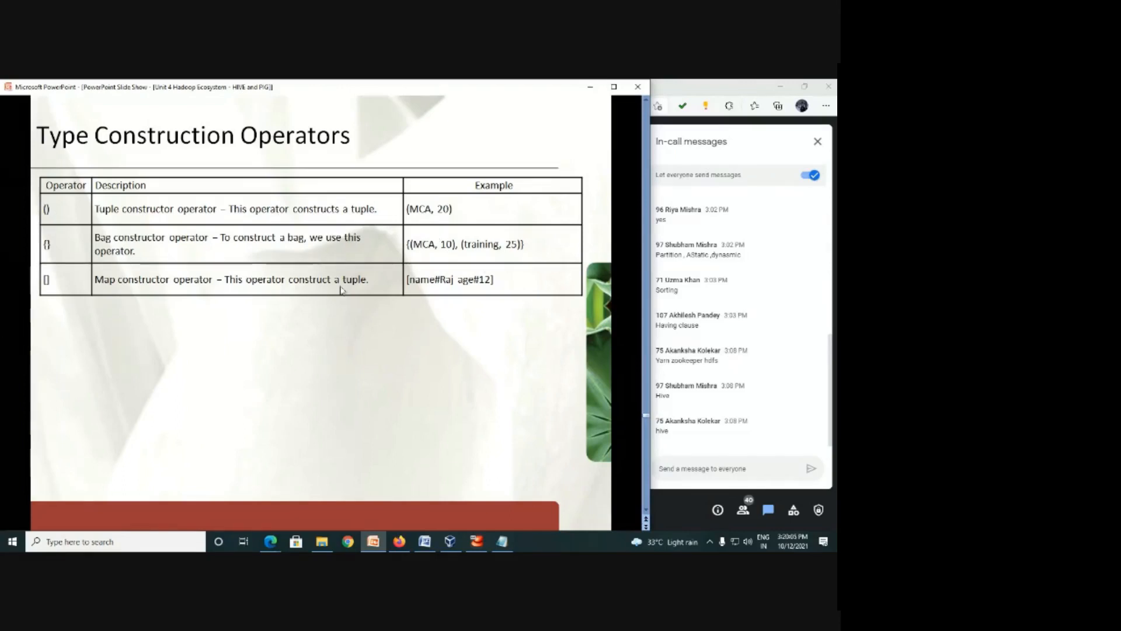
pyautogui.moveTo(139, 420)
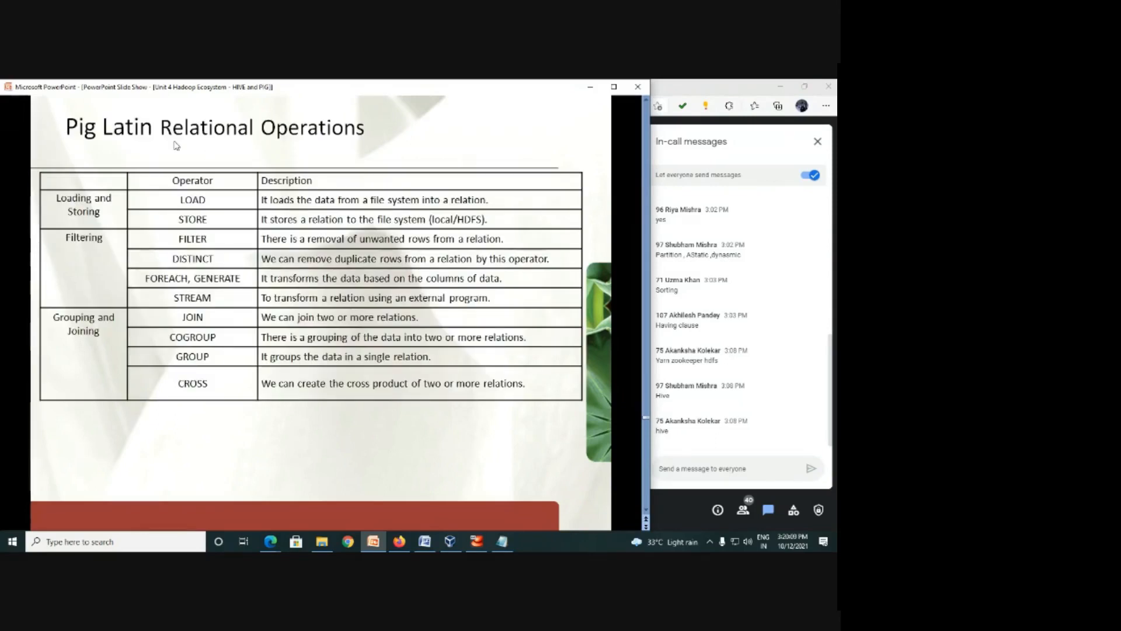
pyautogui.moveTo(213, 201)
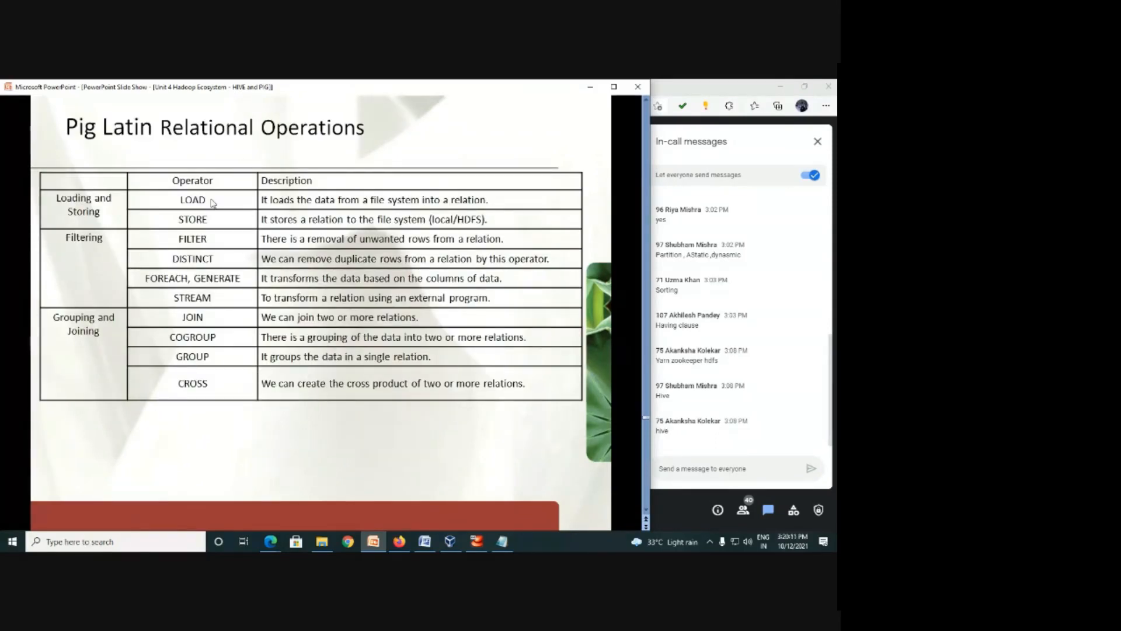
pyautogui.moveTo(208, 224)
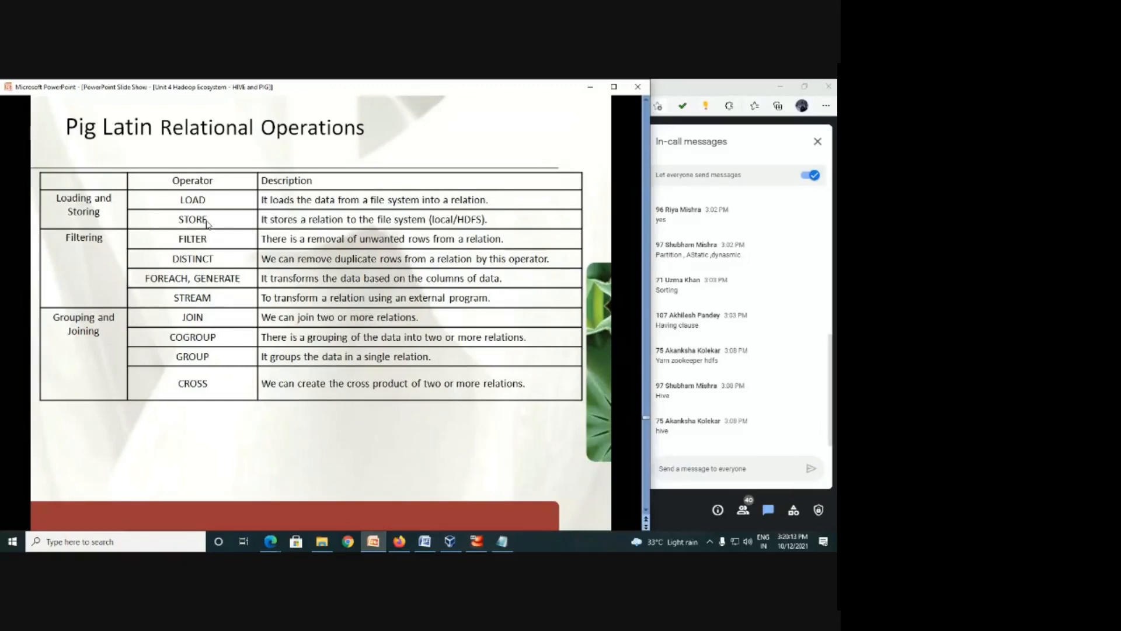
pyautogui.moveTo(196, 216)
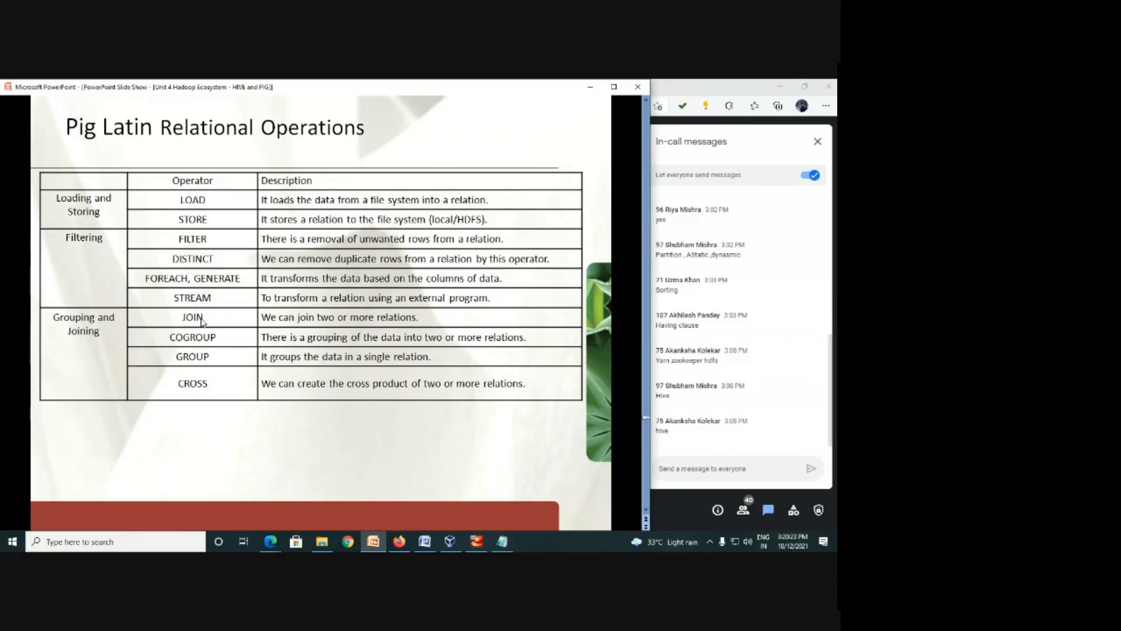
pyautogui.moveTo(203, 361)
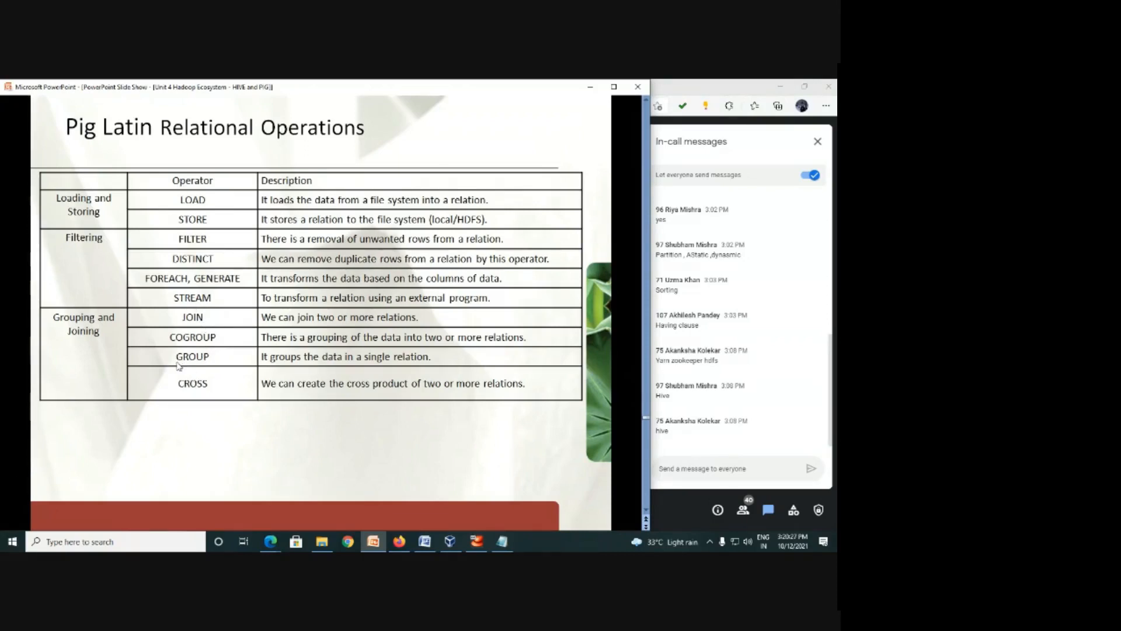
pyautogui.moveTo(189, 163)
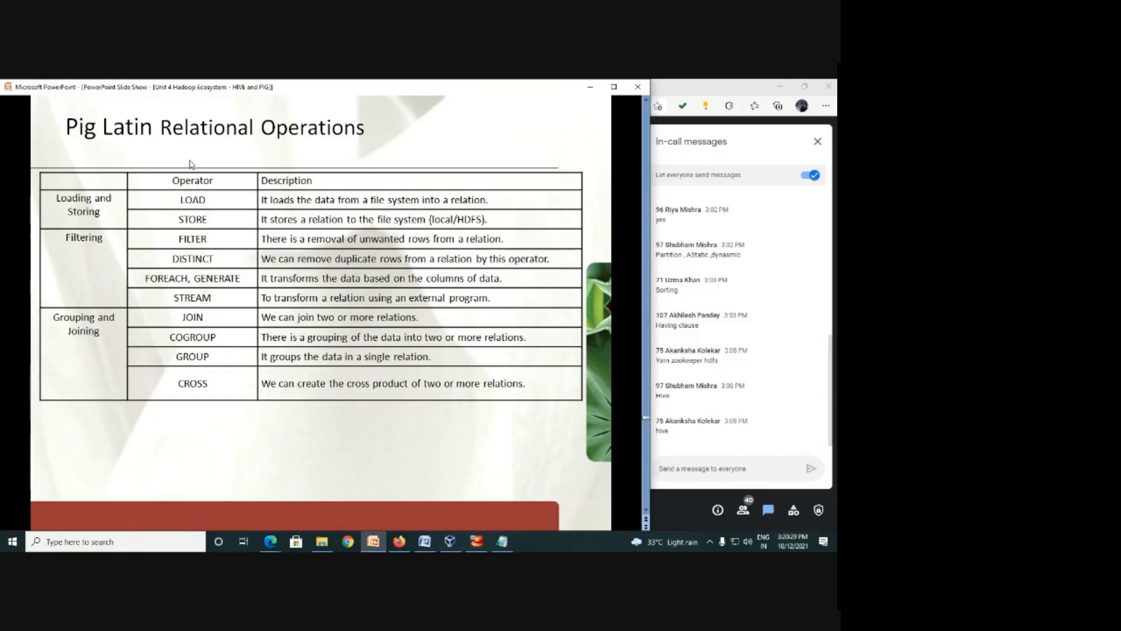
pyautogui.moveTo(446, 451)
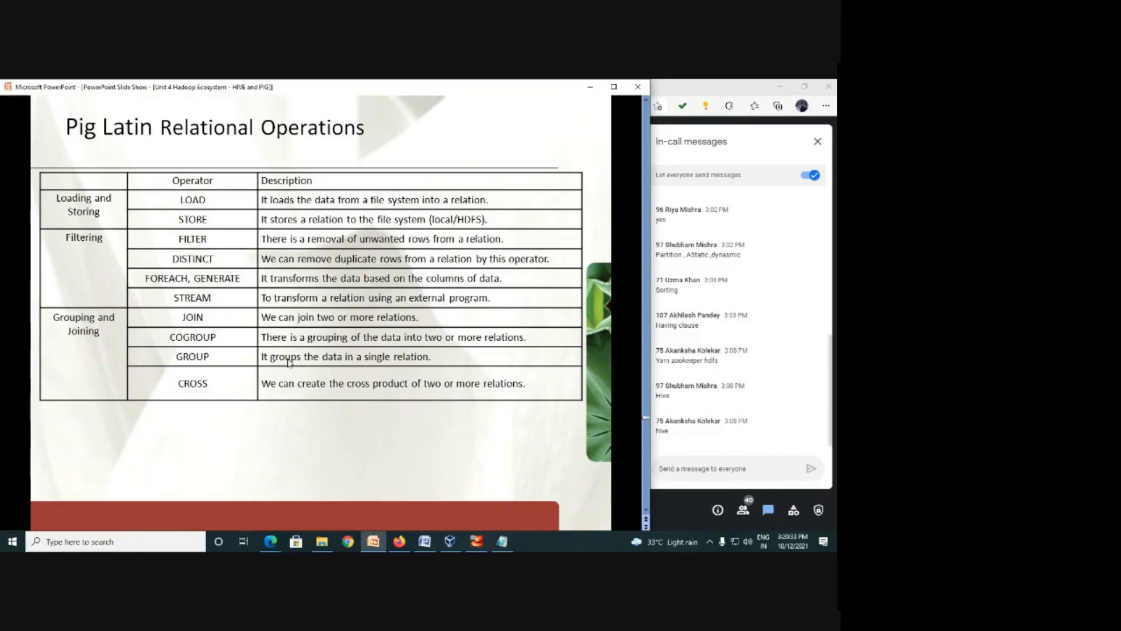
pyautogui.moveTo(412, 414)
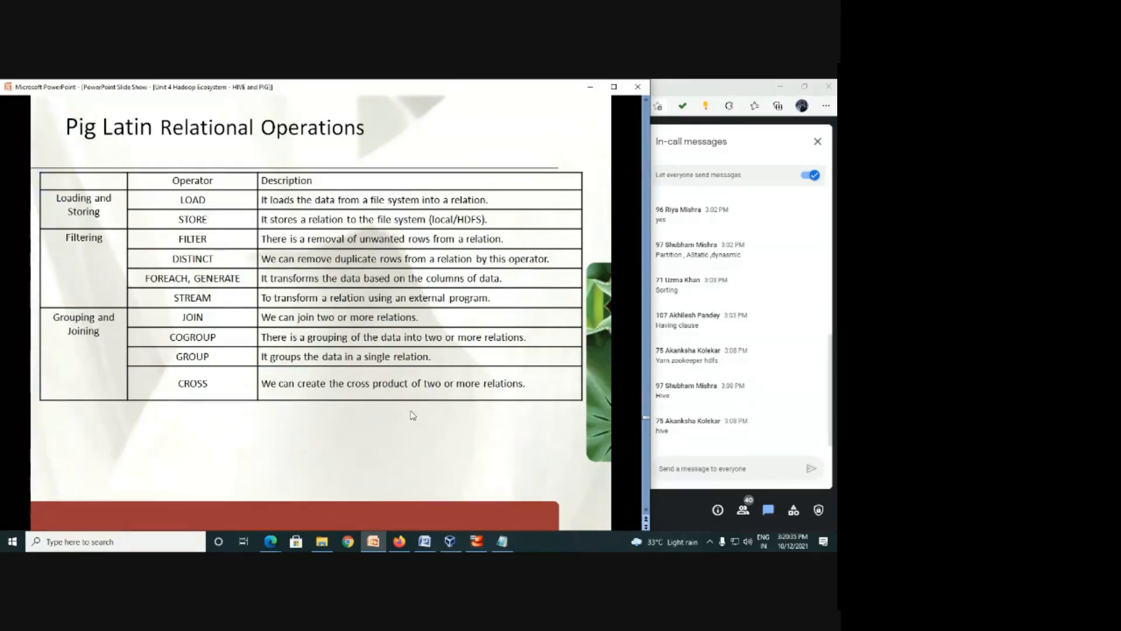
pyautogui.moveTo(468, 463)
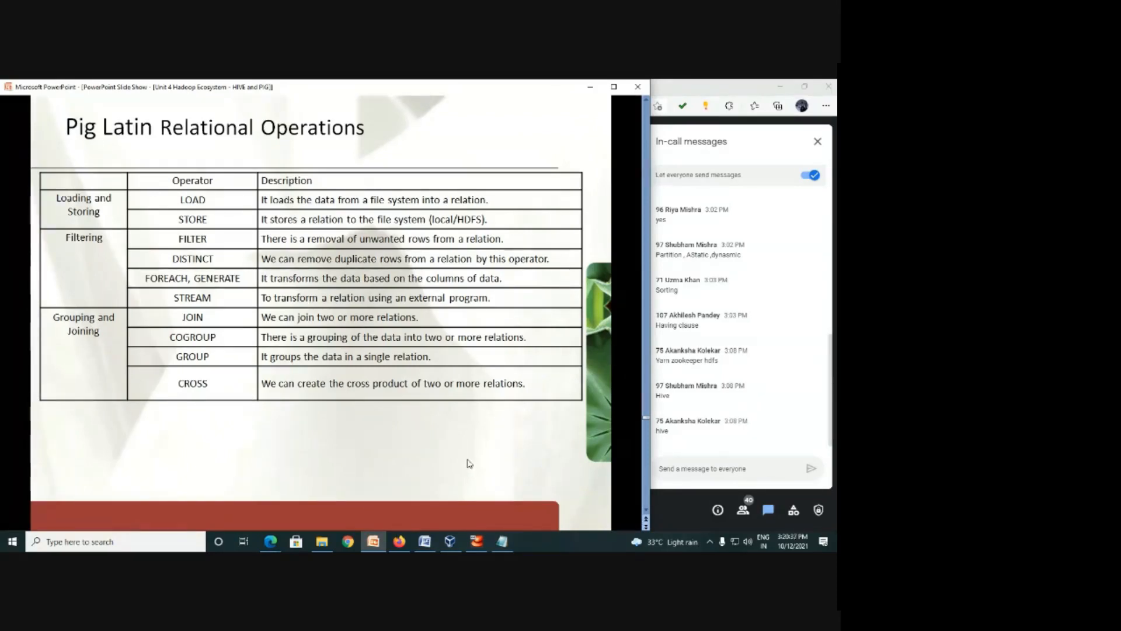
pyautogui.moveTo(125, 219)
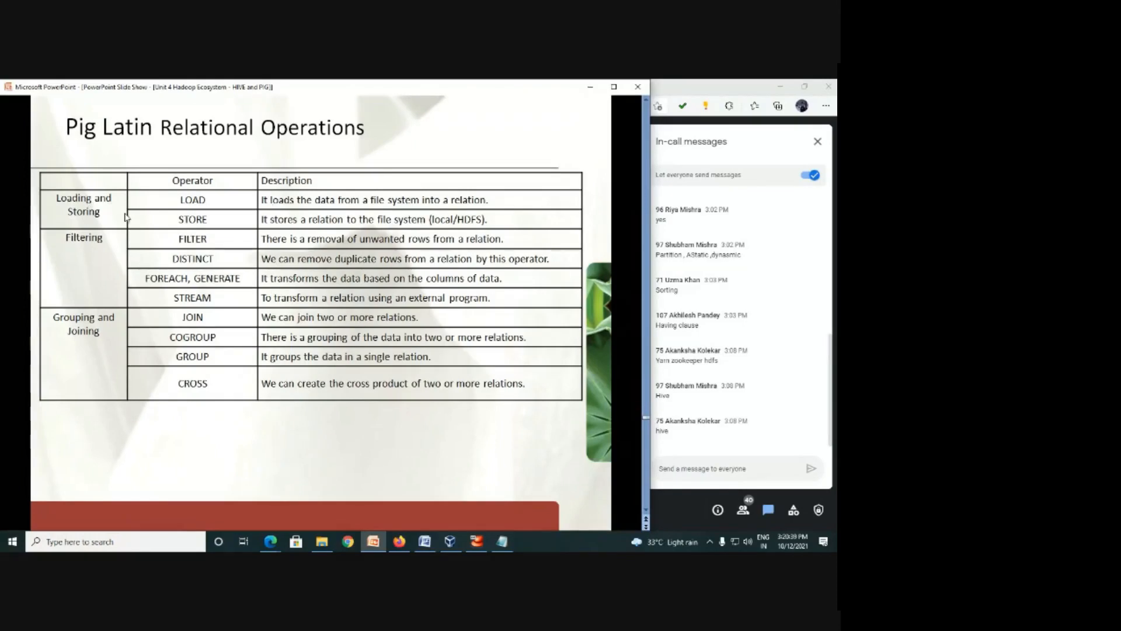
pyautogui.moveTo(179, 408)
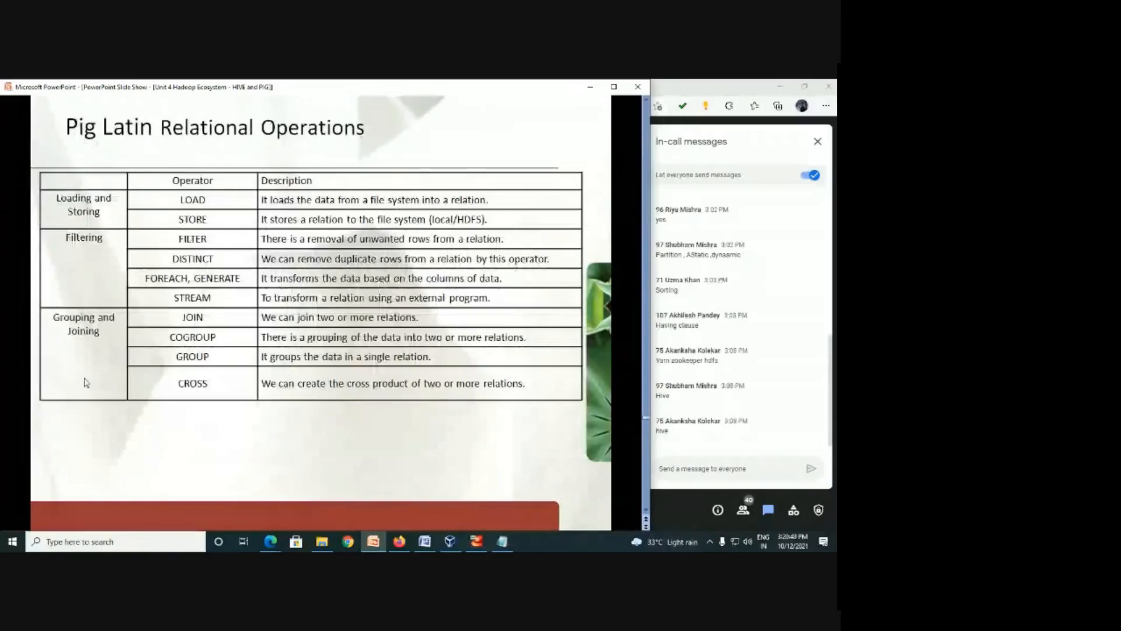
pyautogui.moveTo(131, 377)
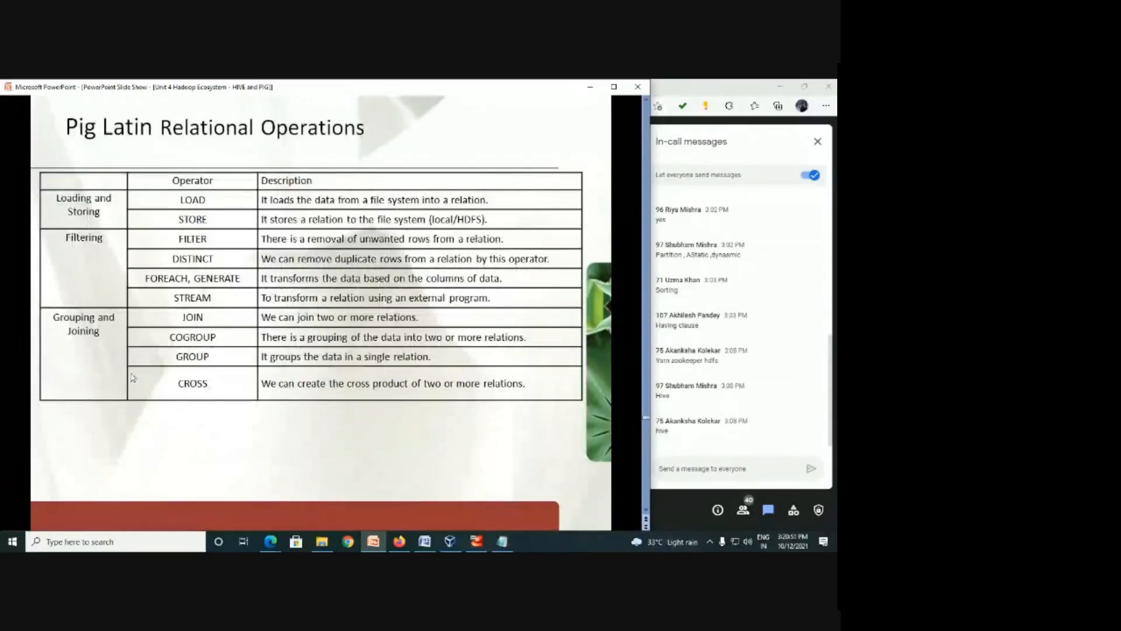